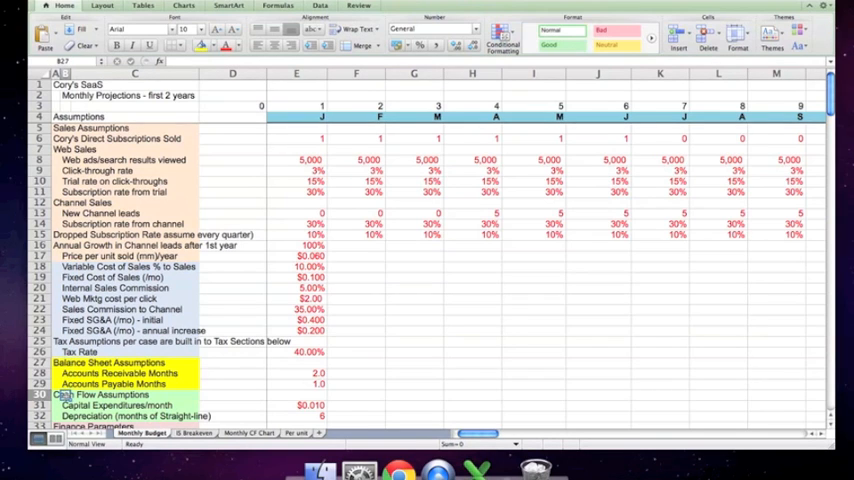
Check the initial monthly fixed SG&A and annual fixed SG&A increase assumptions
{"action": "scroll", "scroll_direction": "down", "scroll_amount": 3}
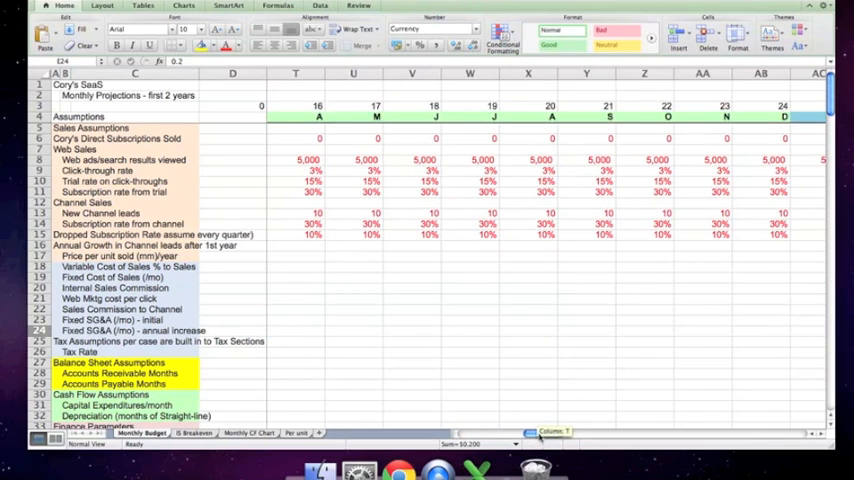
{"action": "scroll", "scroll_direction": "left", "scroll_amount": 3}
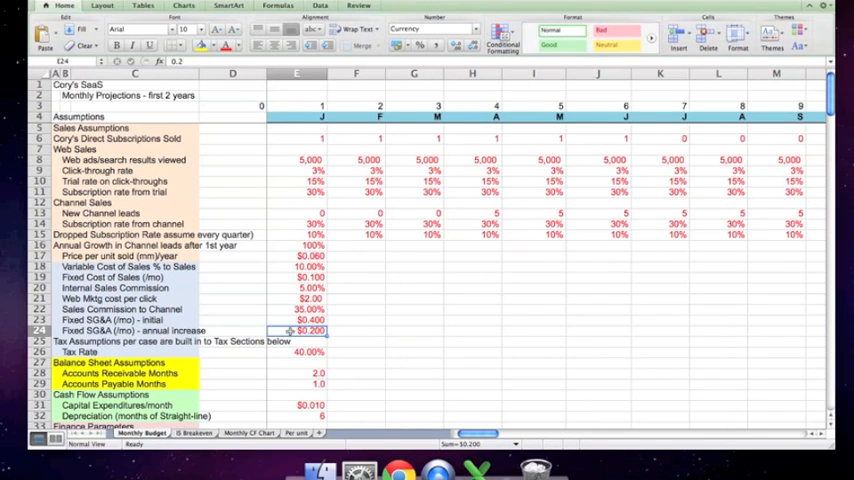
{"action": "left_click", "coordinate": [296, 320]}
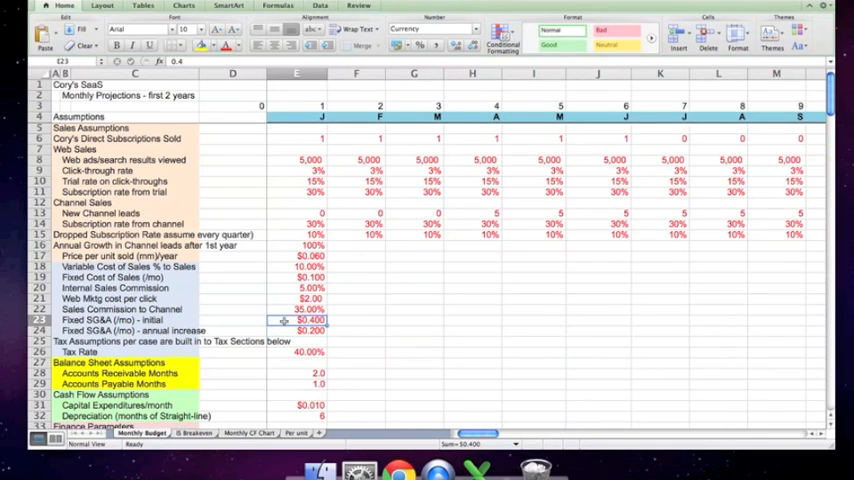
{"action": "left_click", "coordinate": [296, 330]}
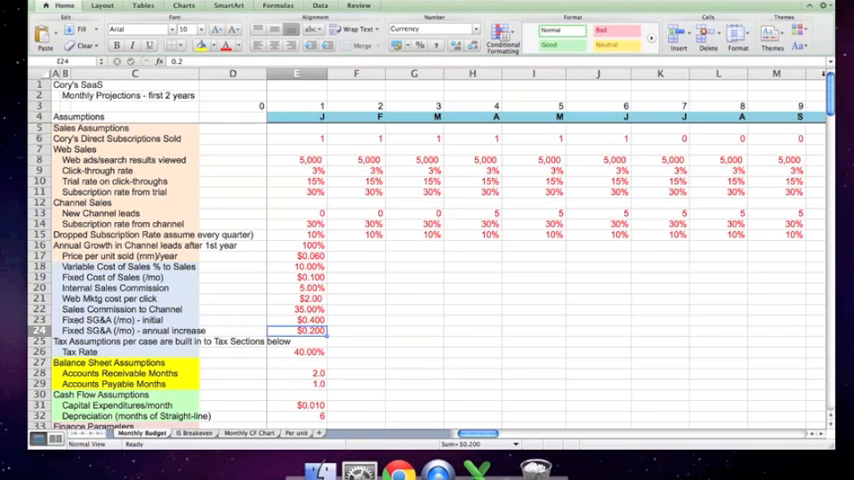
Inspect January's Direct Sales formula, entering =E8
{"action": "scroll", "scroll_direction": "down", "scroll_amount": 3}
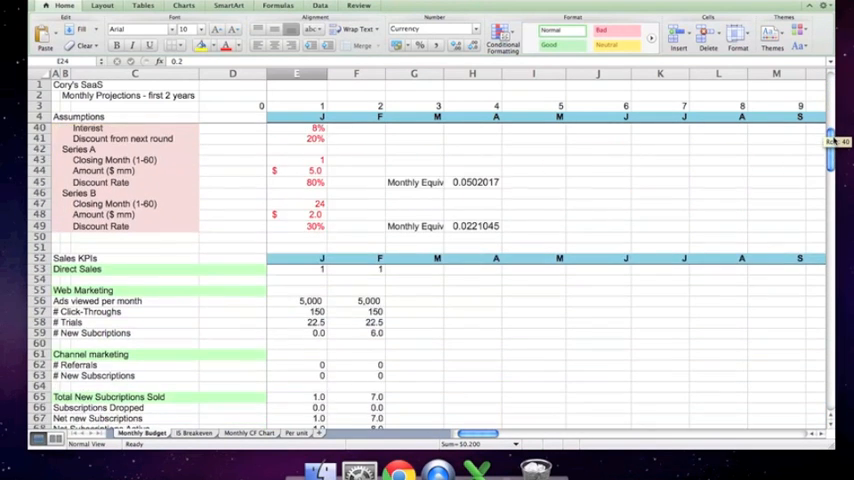
{"action": "scroll", "scroll_direction": "down", "scroll_amount": 3}
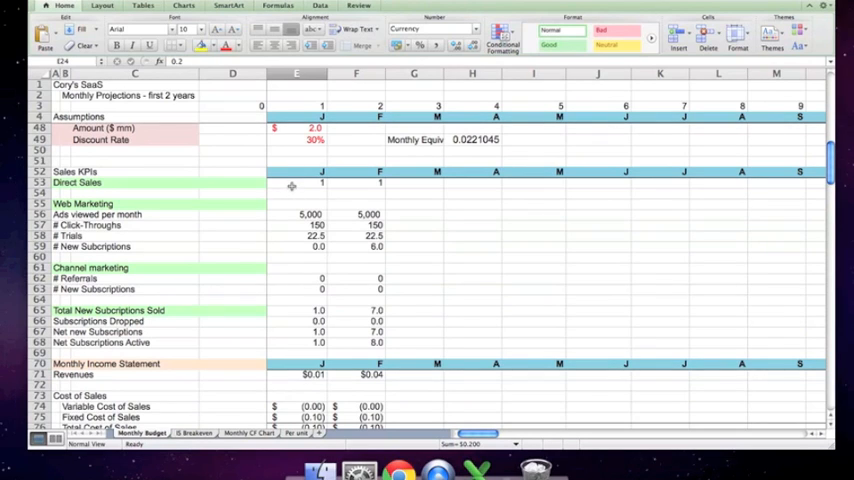
{"action": "left_click", "coordinate": [296, 184]}
{"action": "type", "text": "=E6"}
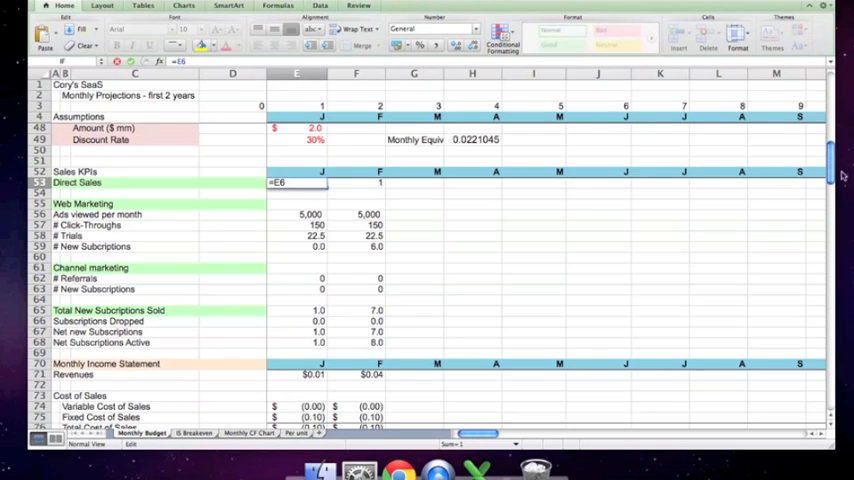
{"action": "scroll", "scroll_direction": "up", "scroll_amount": 3}
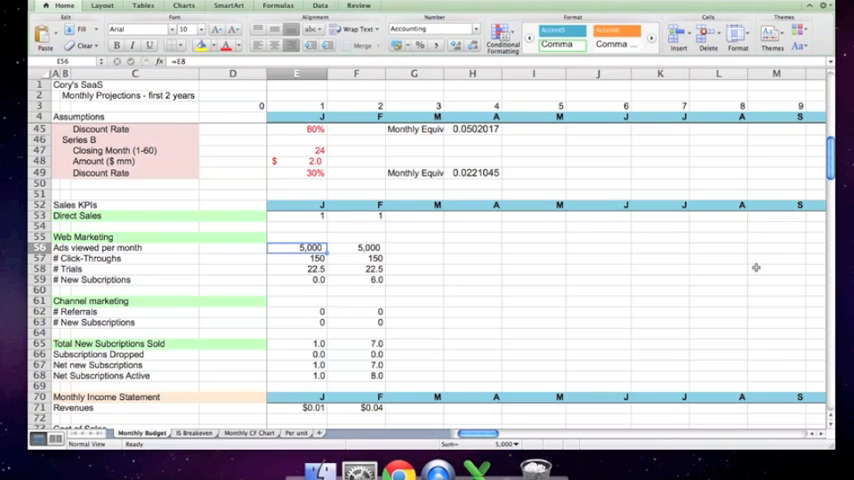
{"action": "type", "text": "=E8"}
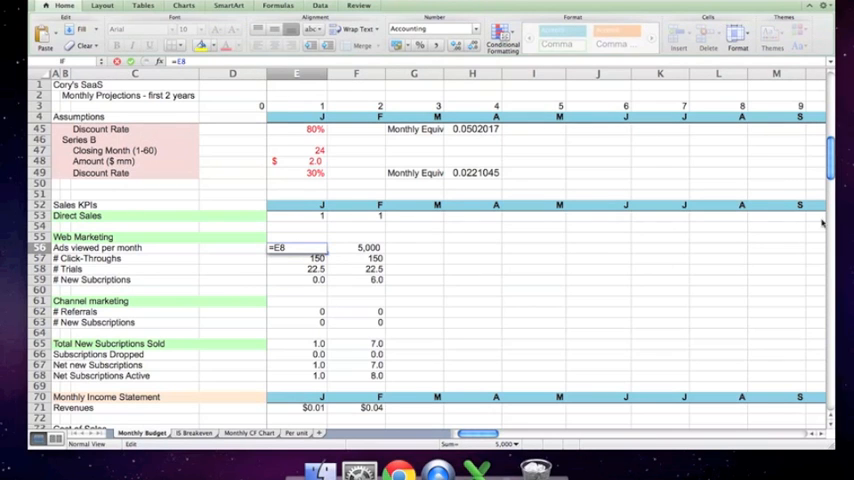
{"action": "scroll", "scroll_direction": "up", "scroll_amount": 3}
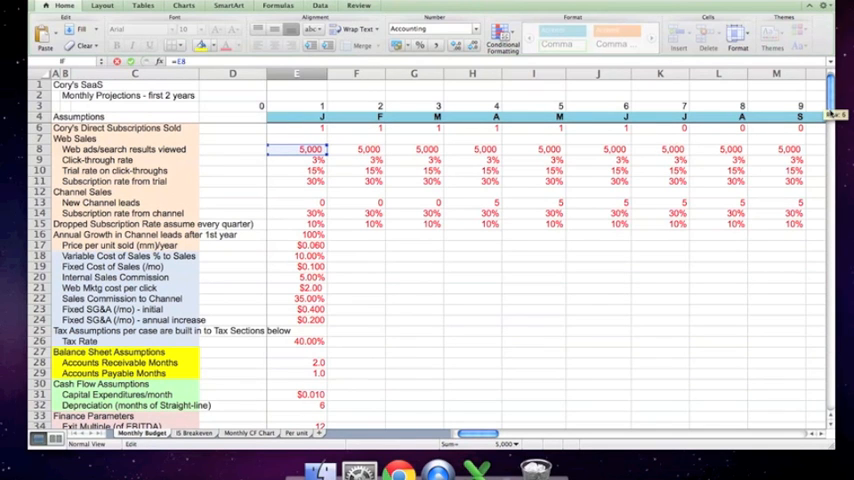
{"action": "scroll", "scroll_direction": "down", "scroll_amount": 3}
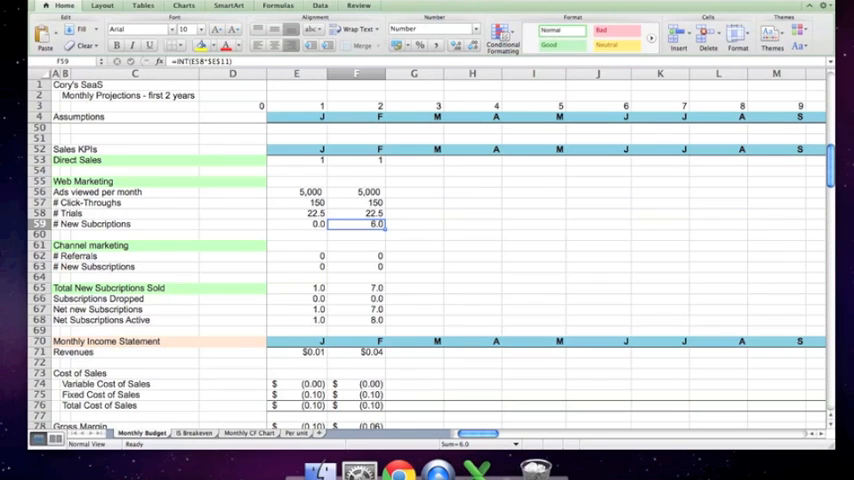
{"action": "mouse_move", "coordinate": [312, 212]}
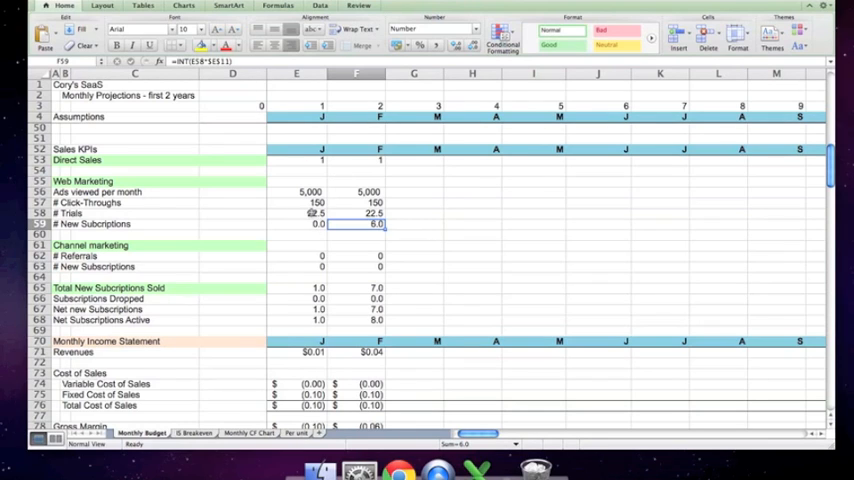
{"action": "mouse_move", "coordinate": [303, 262]}
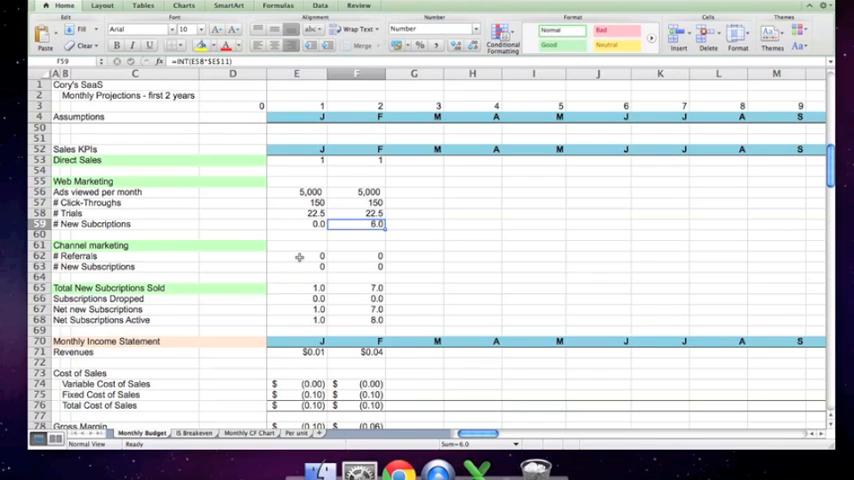
Inspect January's Referrals formula and channel New Subscriptions values
{"action": "left_click", "coordinate": [296, 256]}
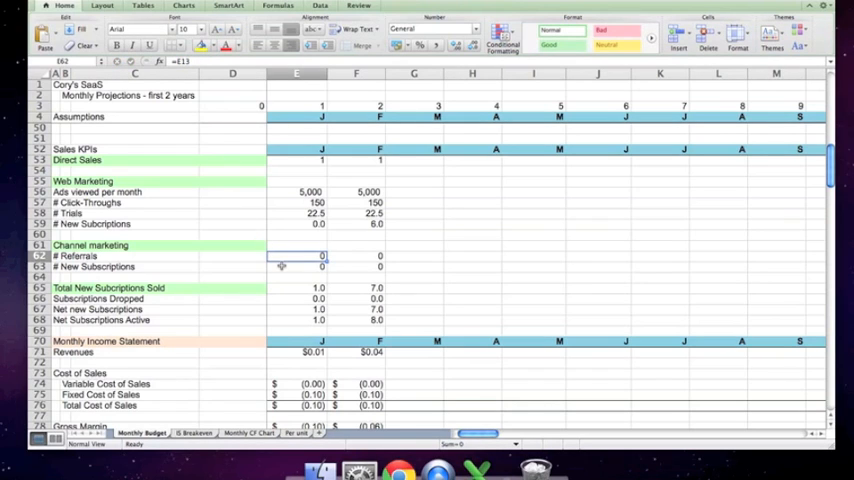
{"action": "left_click", "coordinate": [297, 267]}
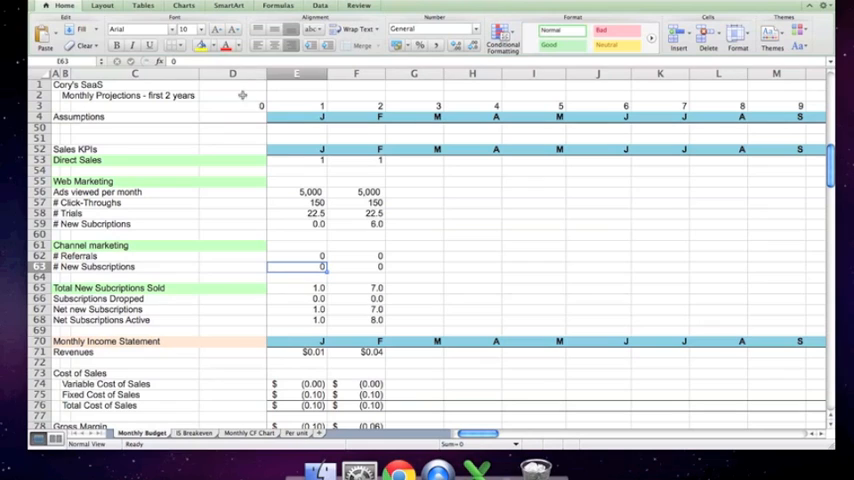
{"action": "left_click", "coordinate": [356, 266]}
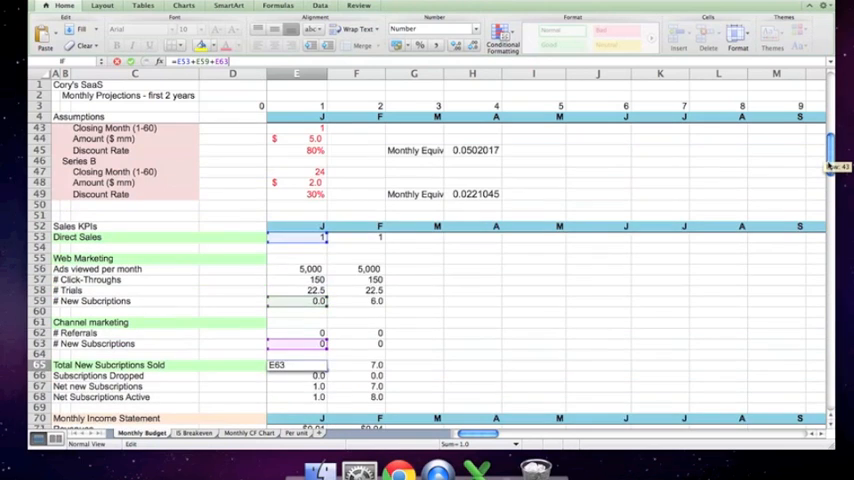
{"action": "scroll", "scroll_direction": "down", "scroll_amount": 3}
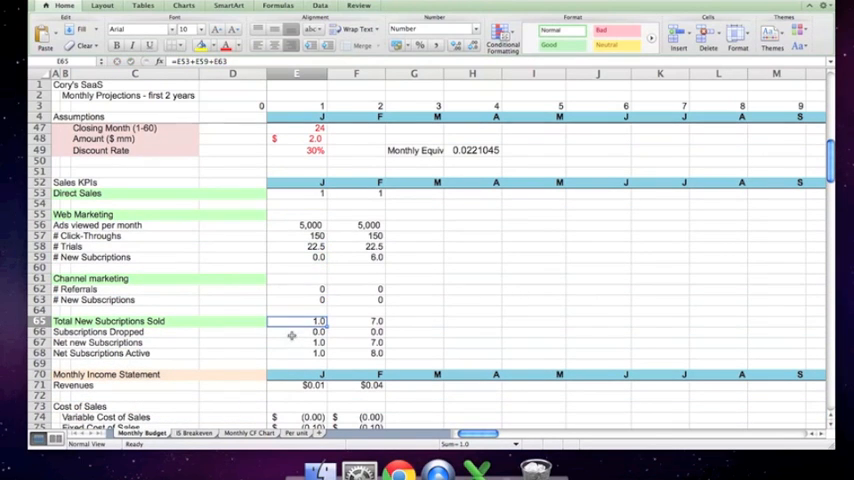
Trace January's Subscriptions Dropped and Net Subscriptions Active formulas
{"action": "left_click", "coordinate": [297, 331]}
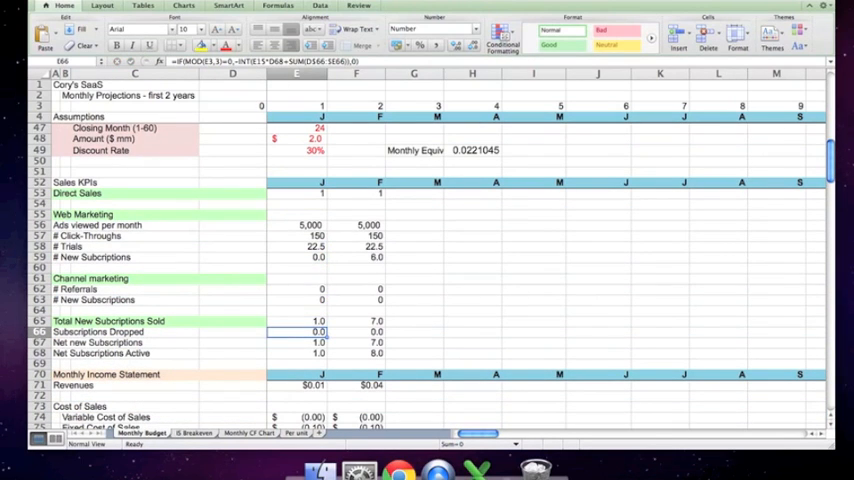
{"action": "double_click", "coordinate": [297, 331]}
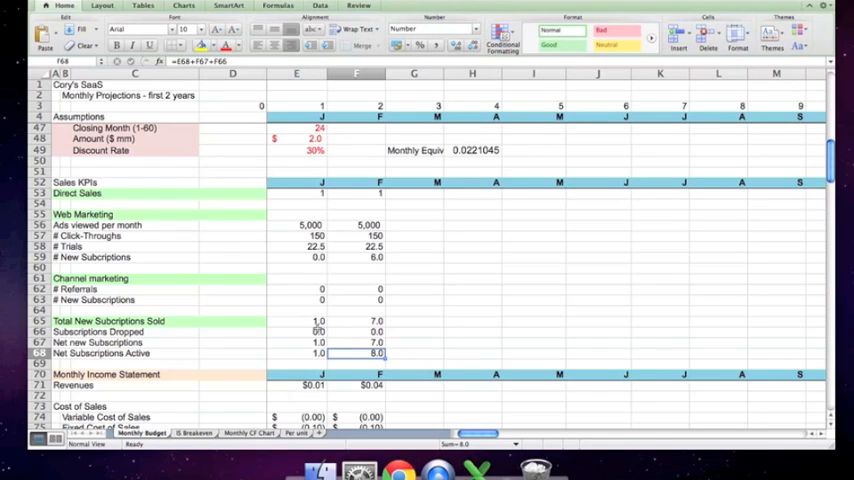
{"action": "left_click", "coordinate": [296, 331]}
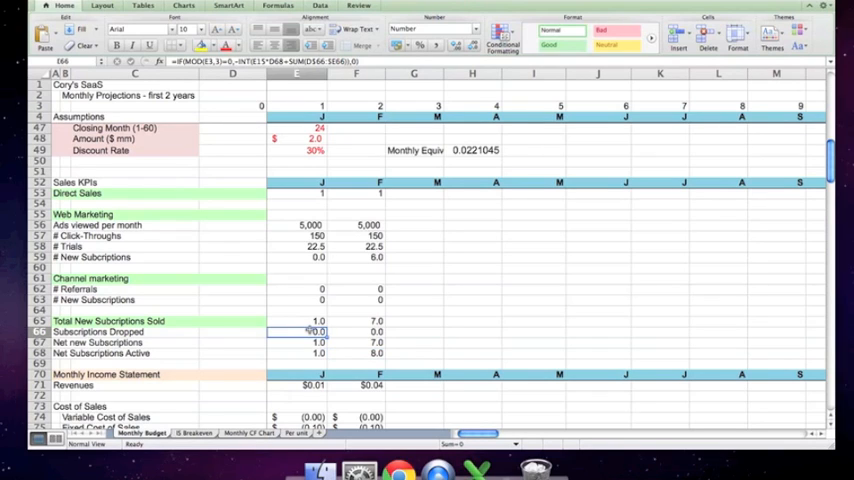
{"action": "left_click", "coordinate": [297, 342]}
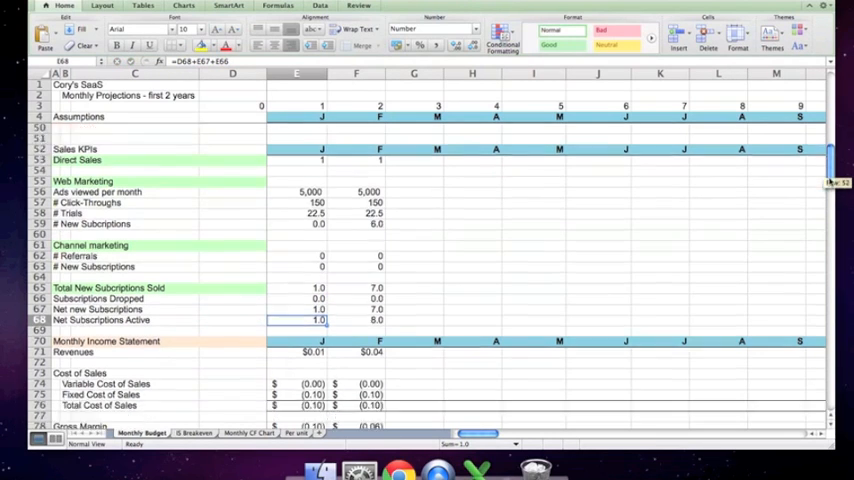
Inspect January's Fixed Cost of Sales and Total Cost of Sales formulas
{"action": "scroll", "scroll_direction": "down", "scroll_amount": 3}
{"action": "type", "text": "=E68*($E$17/12)"}
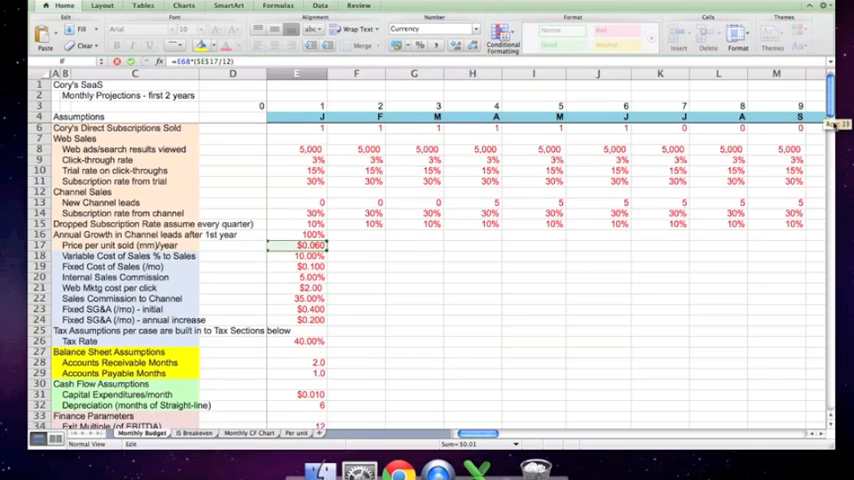
{"action": "scroll", "scroll_direction": "down", "scroll_amount": 3}
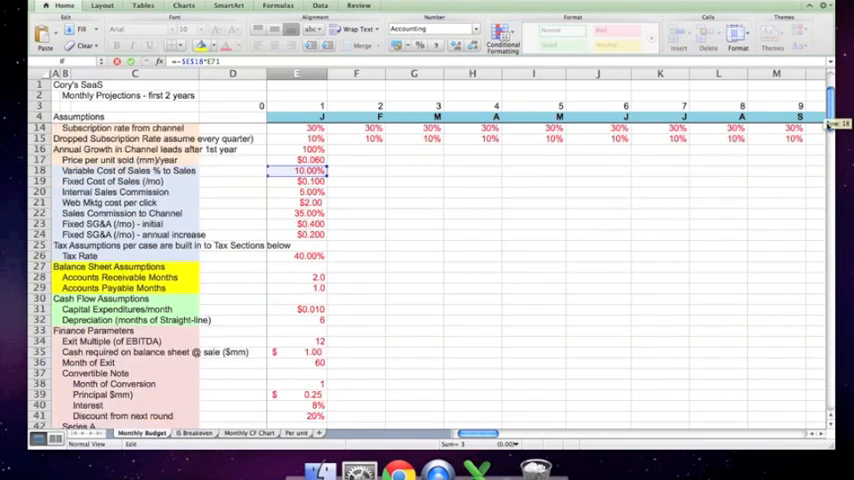
{"action": "scroll", "scroll_direction": "down", "scroll_amount": 3}
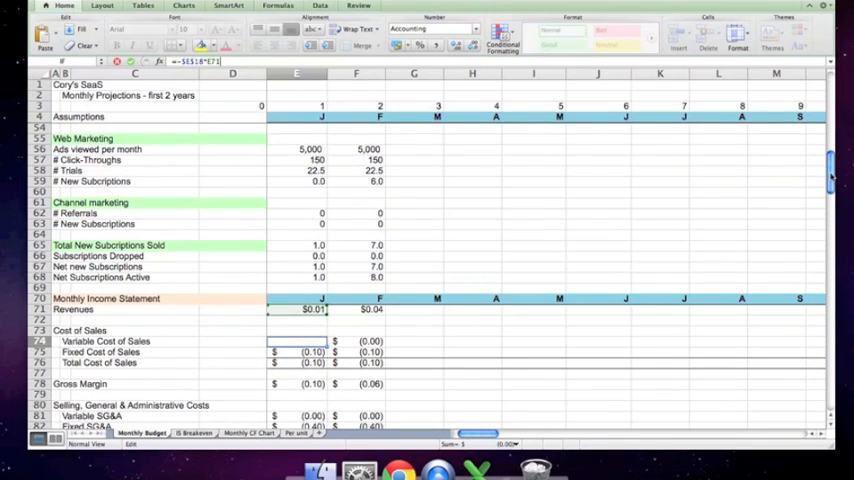
{"action": "left_click", "coordinate": [296, 352]}
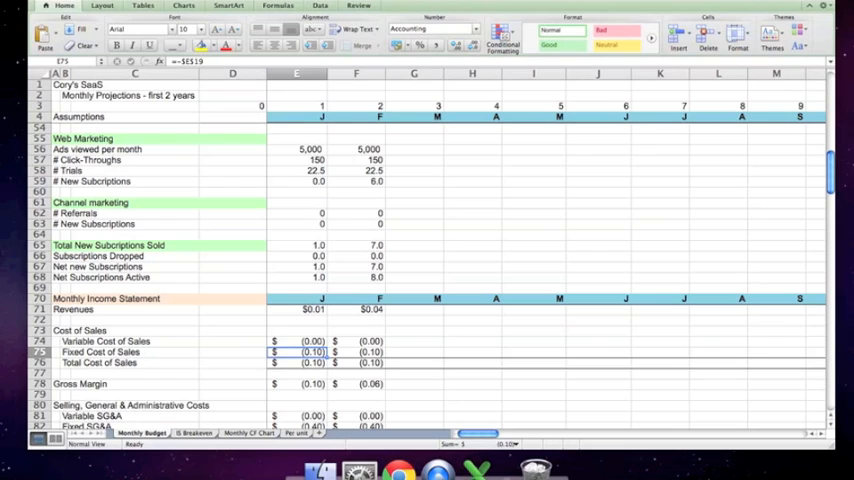
{"action": "double_click", "coordinate": [296, 352]}
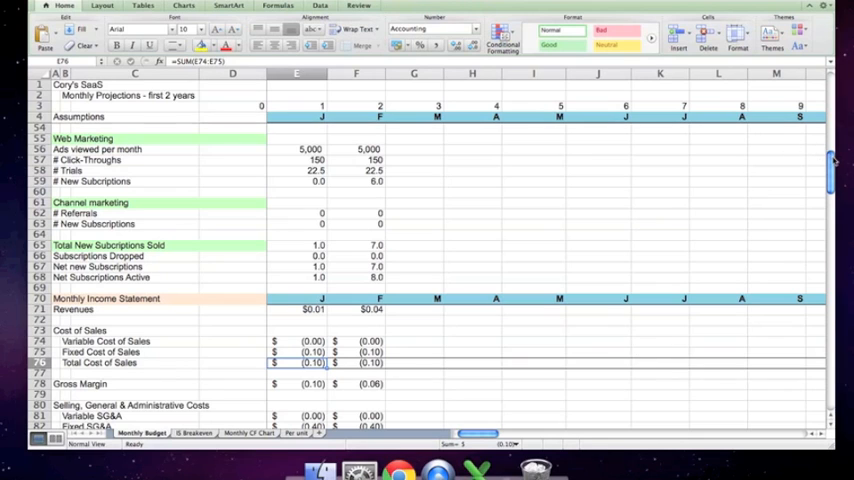
{"action": "scroll", "scroll_direction": "down", "scroll_amount": 3}
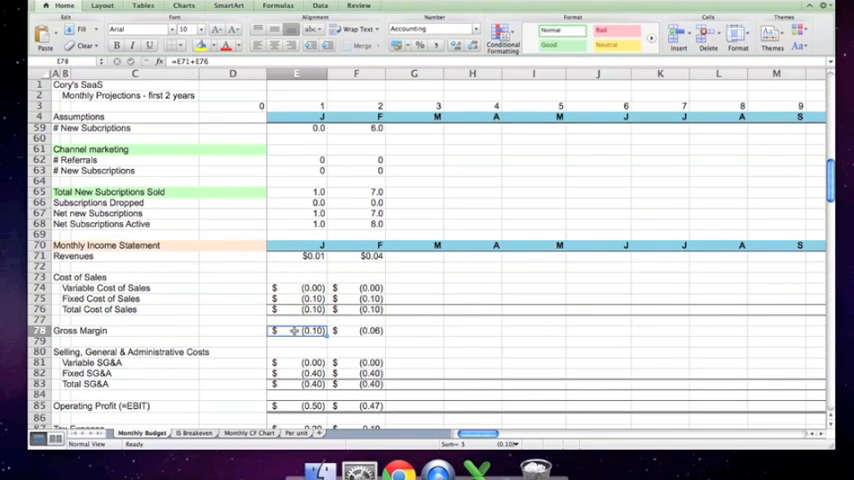
Inspect January's Variable SG&A formula, entering 1000000
{"action": "left_click", "coordinate": [297, 362]}
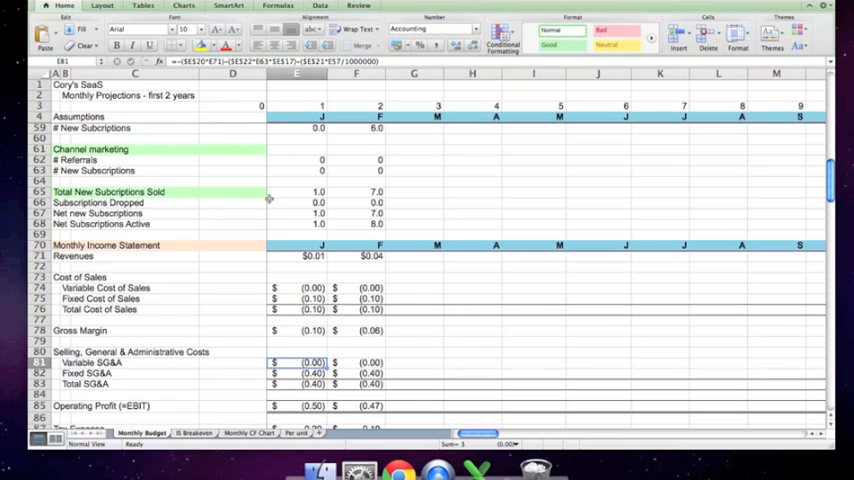
{"action": "type", "text": "1000000"}
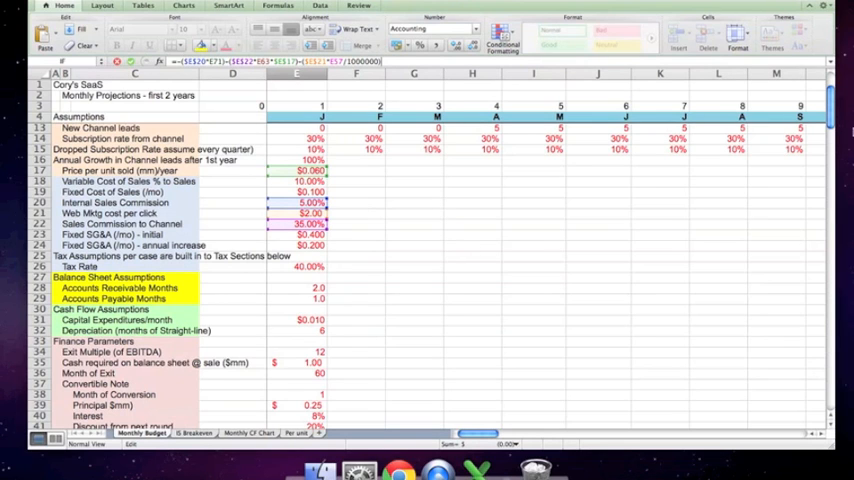
{"action": "scroll", "scroll_direction": "down", "scroll_amount": 3}
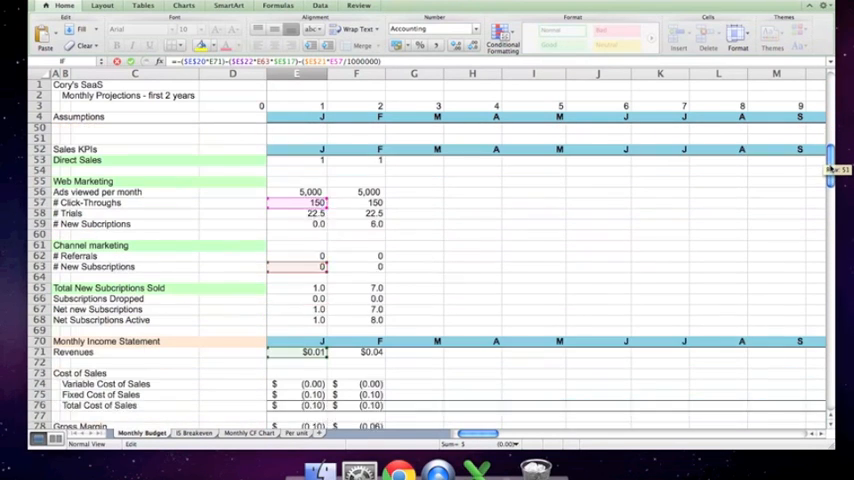
{"action": "scroll", "scroll_direction": "down", "scroll_amount": 3}
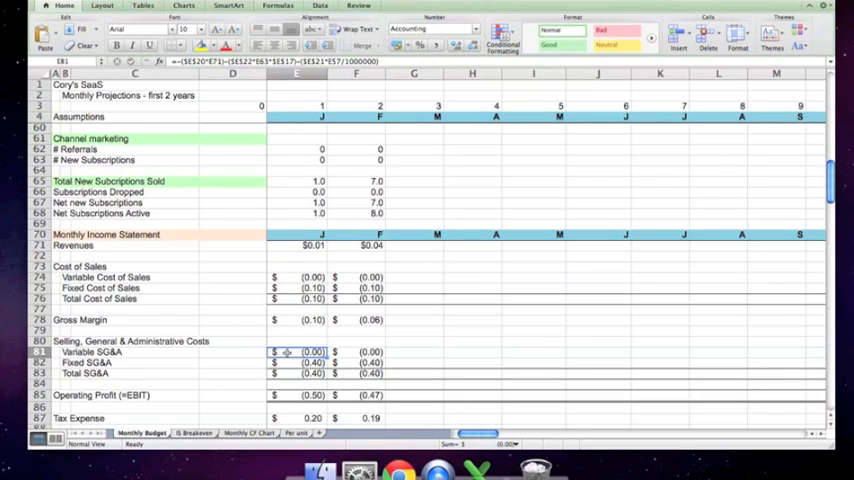
Compare the January and February Fixed SG&A formulas
{"action": "left_click", "coordinate": [296, 362]}
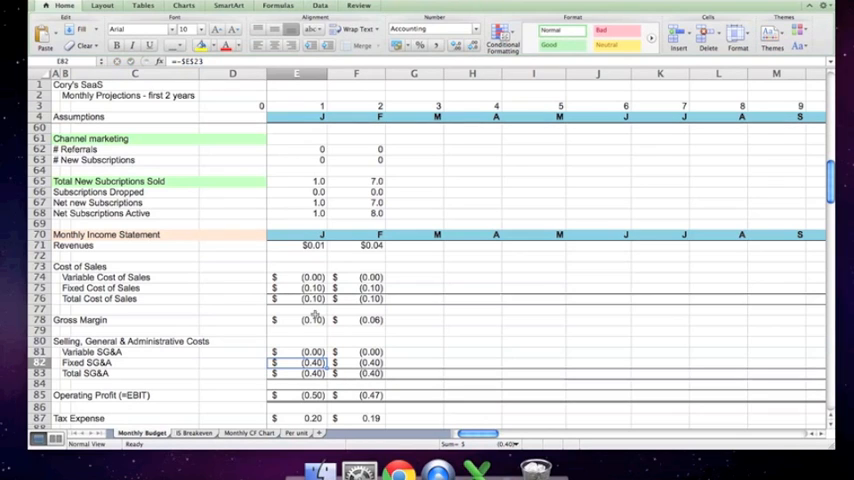
{"action": "left_click", "coordinate": [357, 362]}
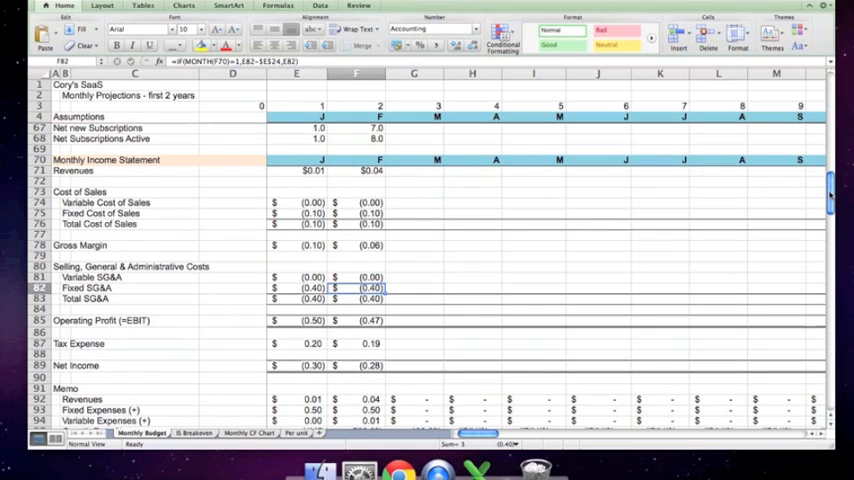
{"action": "mouse_move", "coordinate": [337, 277]}
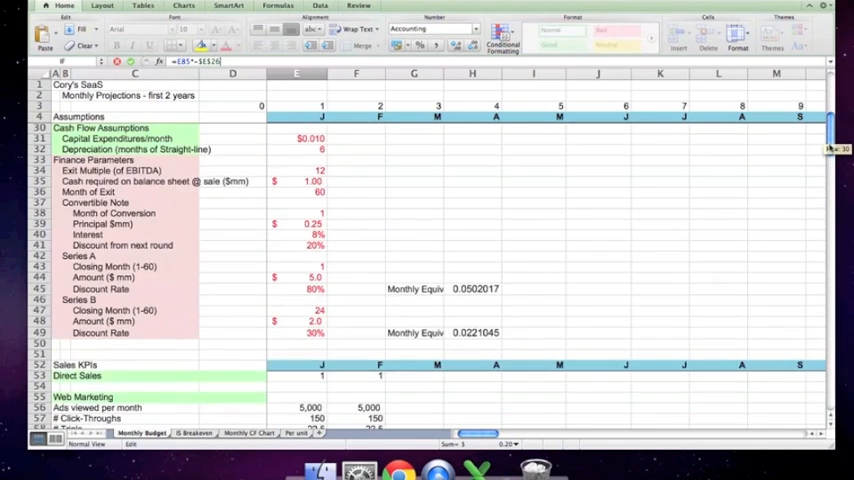
{"action": "scroll", "scroll_direction": "down", "scroll_amount": 3}
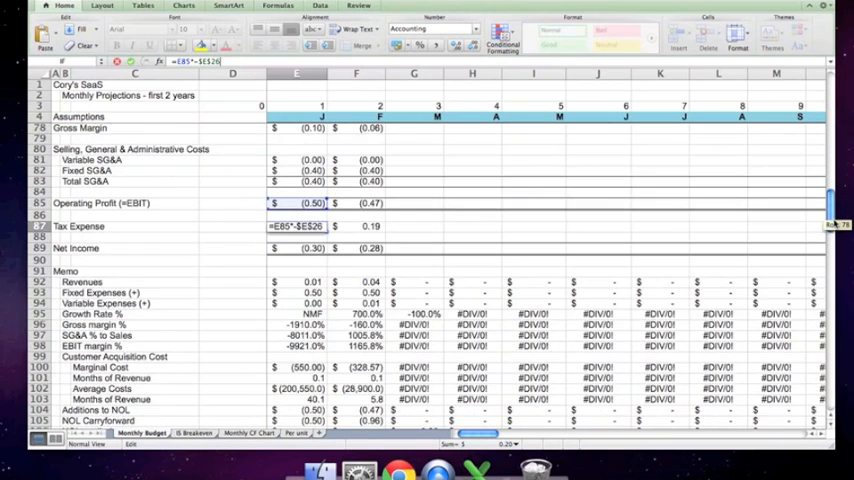
{"action": "scroll", "scroll_direction": "down", "scroll_amount": 3}
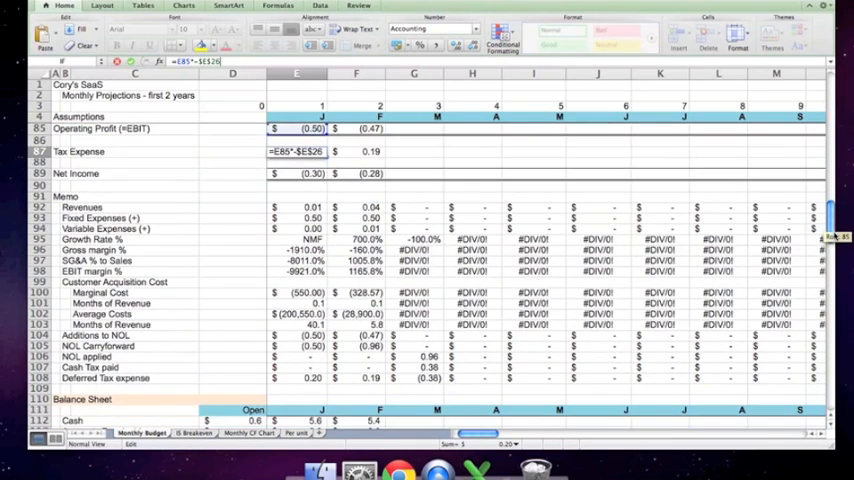
{"action": "scroll", "scroll_direction": "down", "scroll_amount": 3}
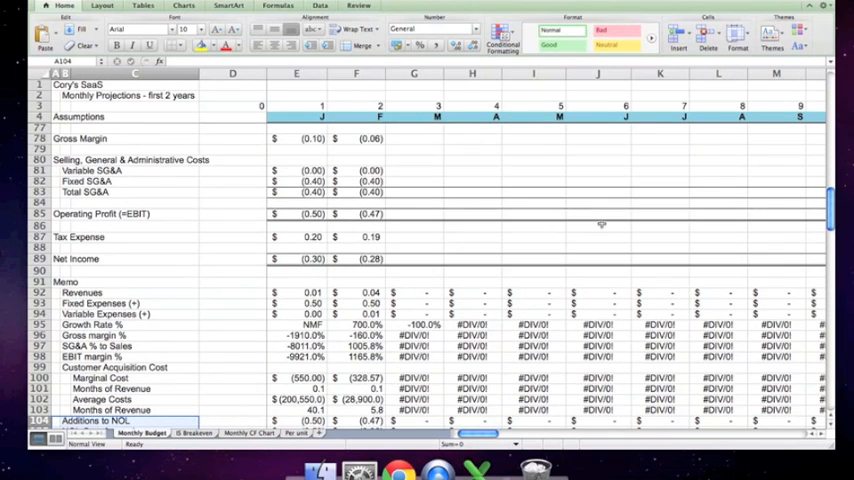
{"action": "mouse_move", "coordinate": [310, 250]}
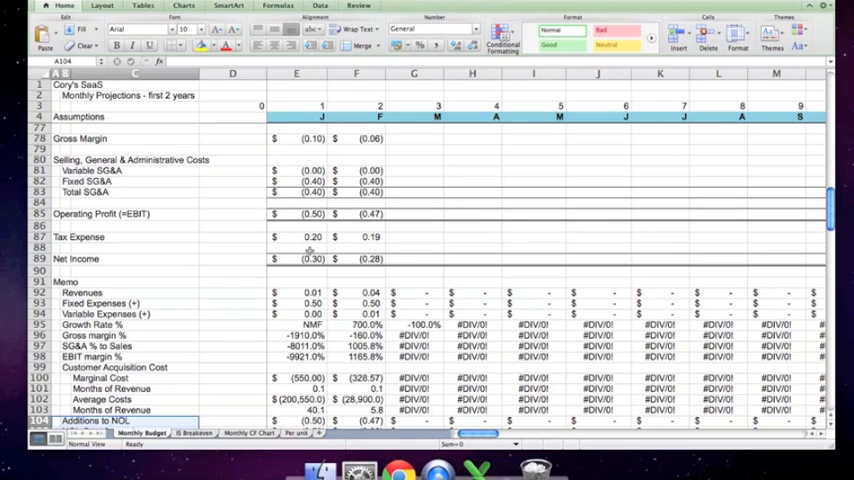
Inspect January's Net Income and Tax Expense formulas
{"action": "left_click", "coordinate": [296, 258]}
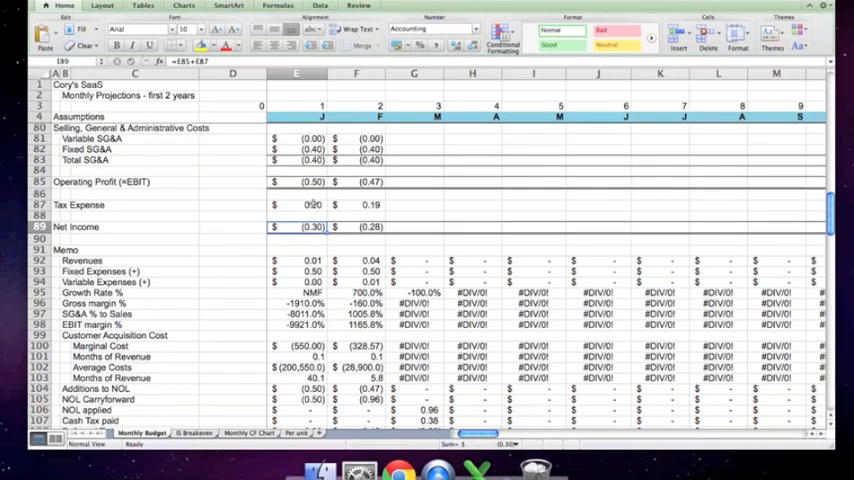
{"action": "left_click", "coordinate": [296, 205]}
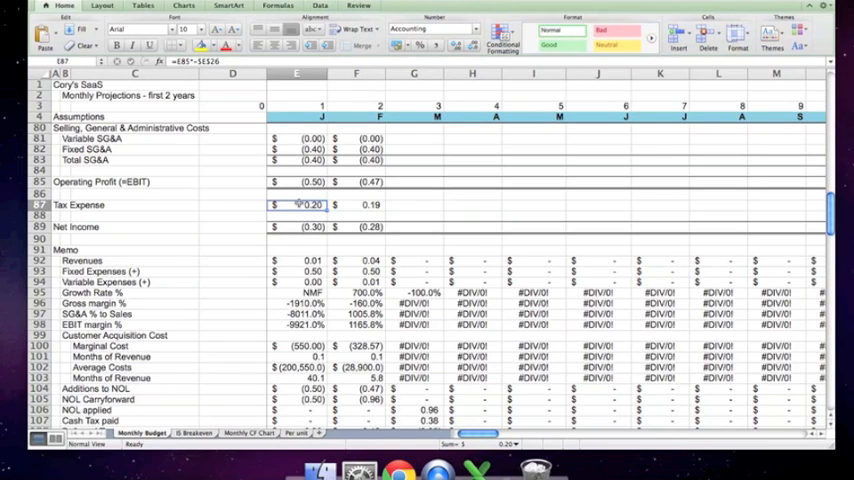
{"action": "mouse_move", "coordinate": [774, 223]}
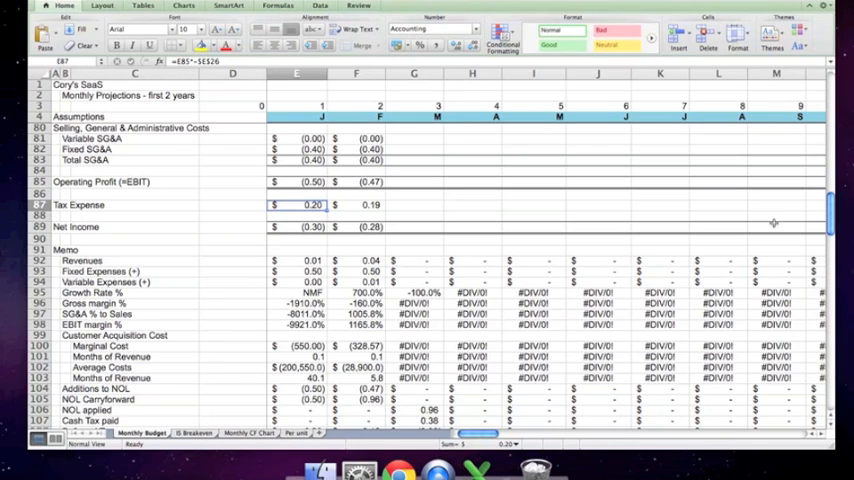
{"action": "scroll", "scroll_direction": "down", "scroll_amount": 3}
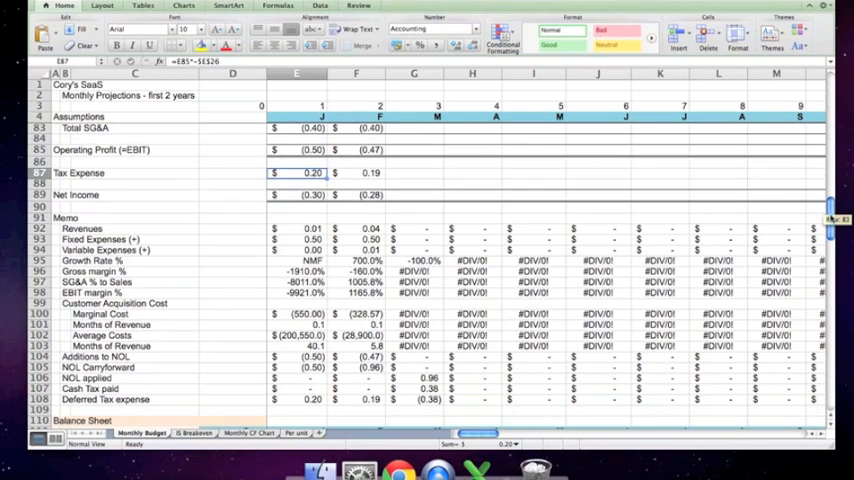
{"action": "scroll", "scroll_direction": "down", "scroll_amount": 3}
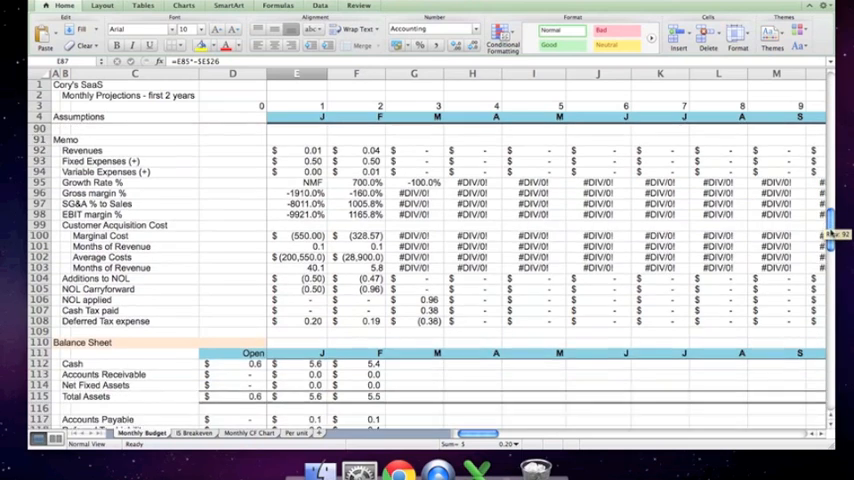
{"action": "scroll", "scroll_direction": "down", "scroll_amount": 3}
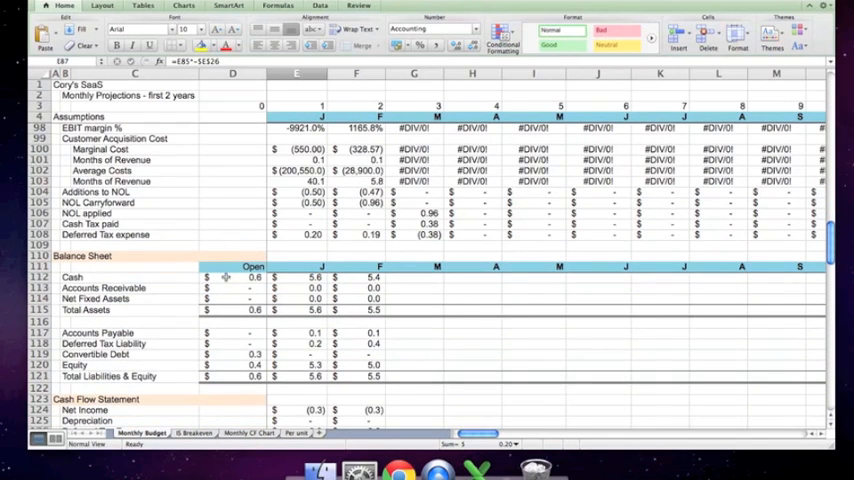
Review opening Cash, Net Fixed Assets, Total Assets, Accounts Payable, Deferred Tax and Convertible Debt
{"action": "left_click", "coordinate": [232, 277]}
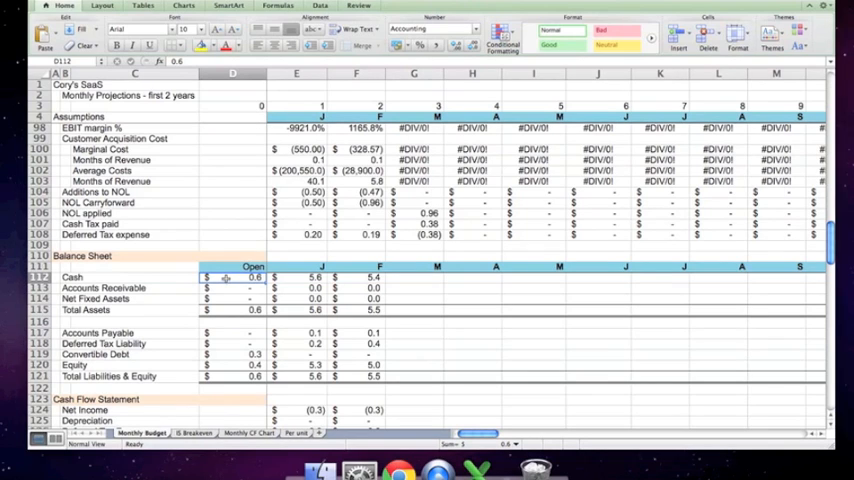
{"action": "left_click", "coordinate": [232, 288]}
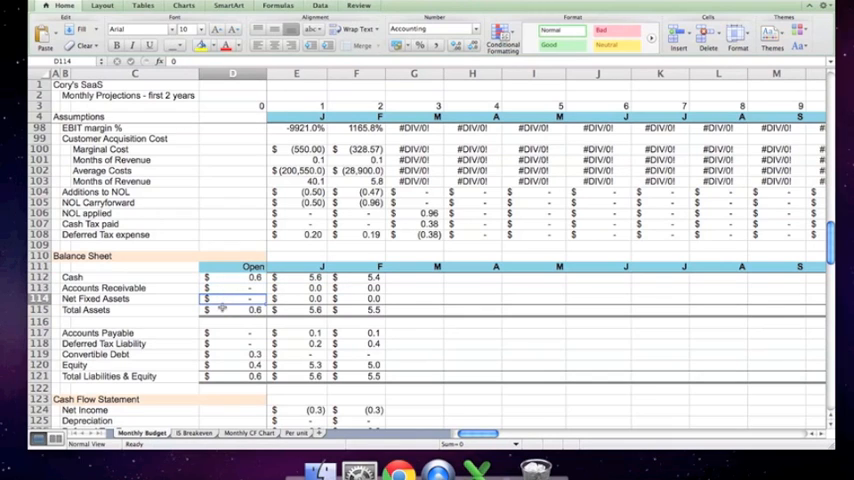
{"action": "left_click", "coordinate": [233, 310]}
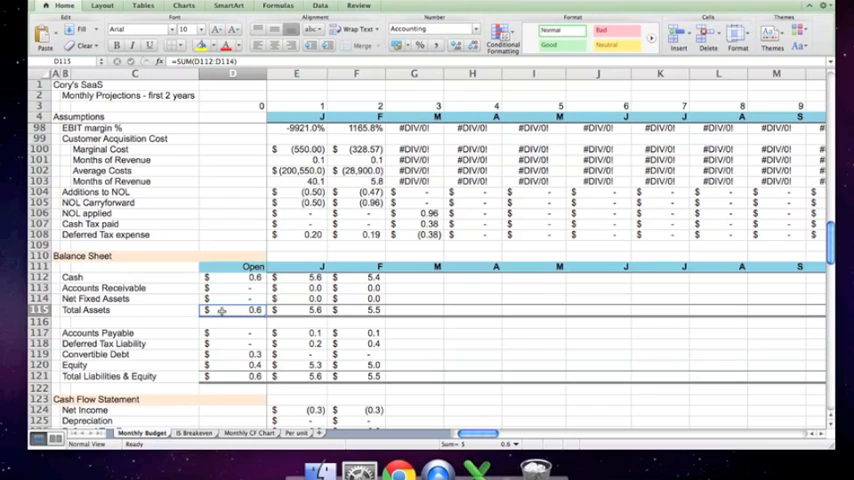
{"action": "left_click", "coordinate": [232, 332]}
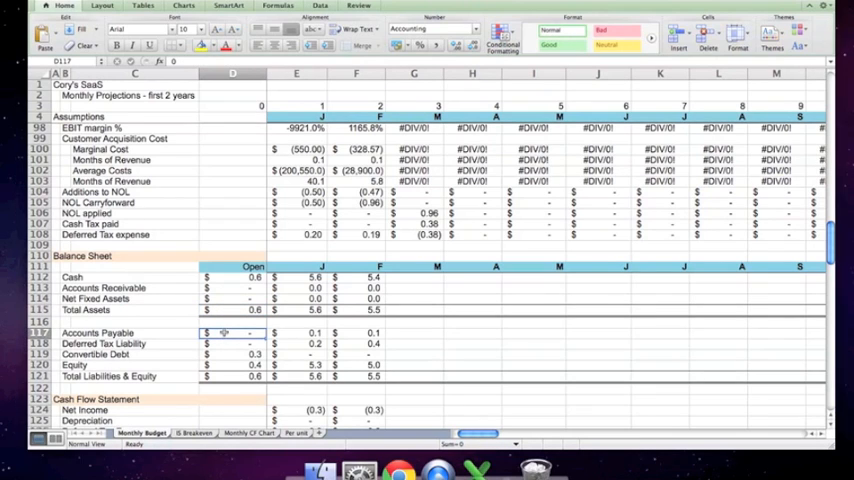
{"action": "left_click", "coordinate": [232, 343]}
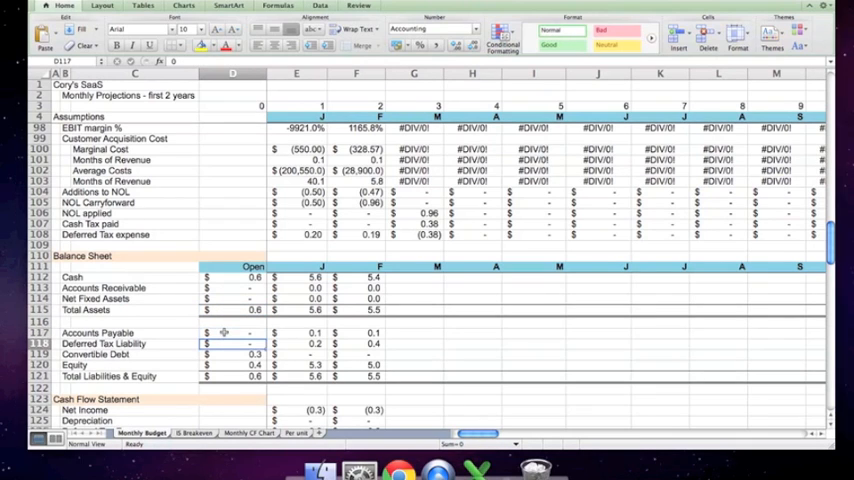
{"action": "left_click", "coordinate": [233, 354]}
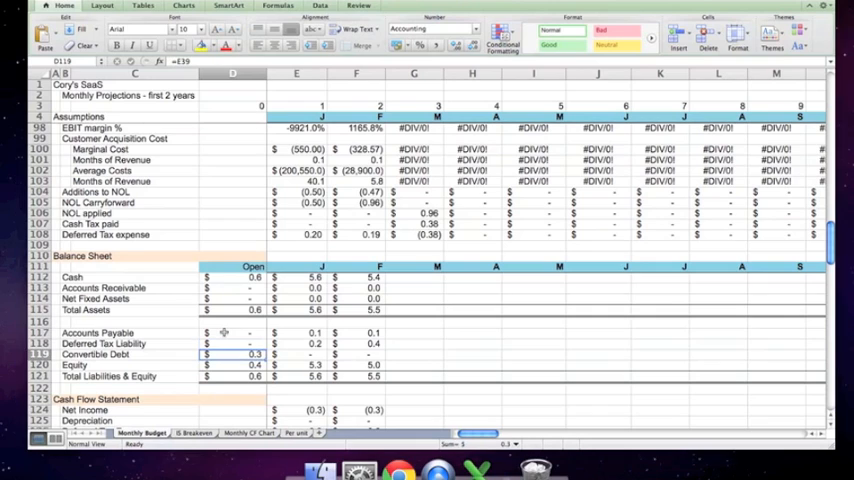
{"action": "mouse_move", "coordinate": [227, 157]}
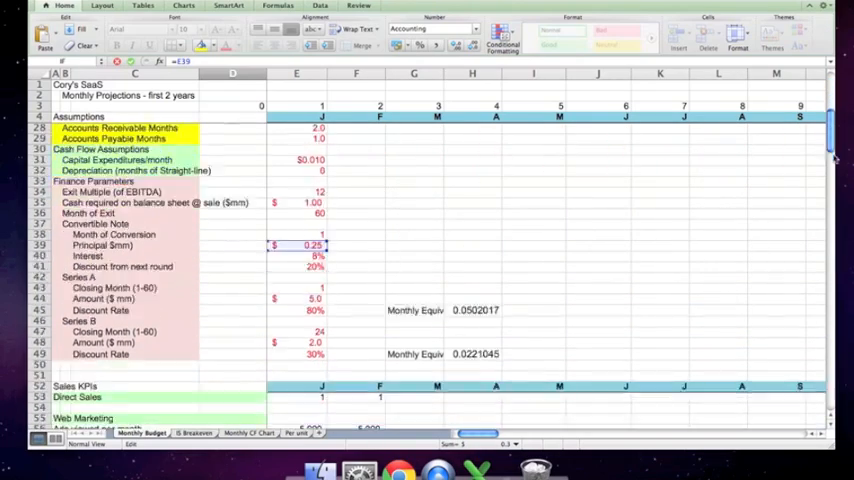
Verify opening Total Liabilities & Equity against opening Total Assets
{"action": "scroll", "scroll_direction": "down", "scroll_amount": 3}
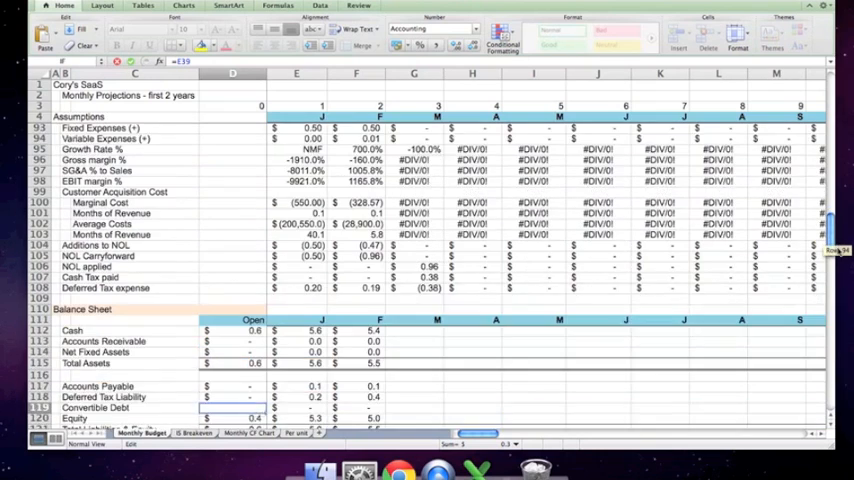
{"action": "scroll", "scroll_direction": "down", "scroll_amount": 3}
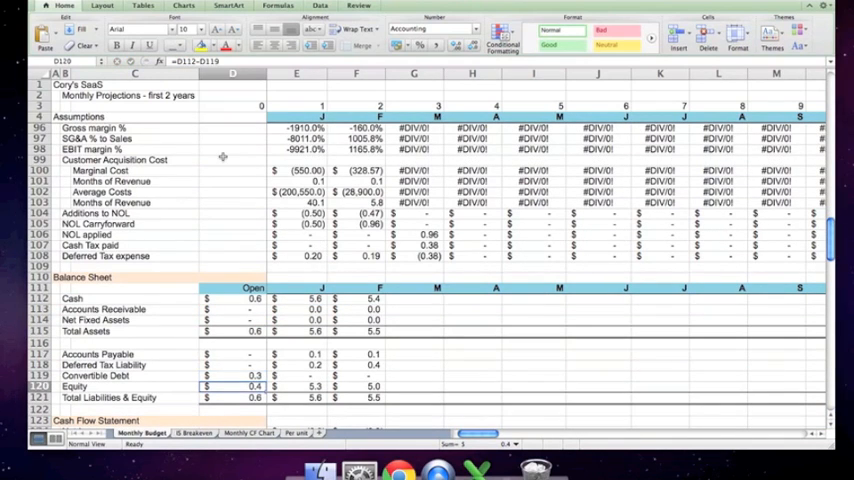
{"action": "double_click", "coordinate": [232, 386]}
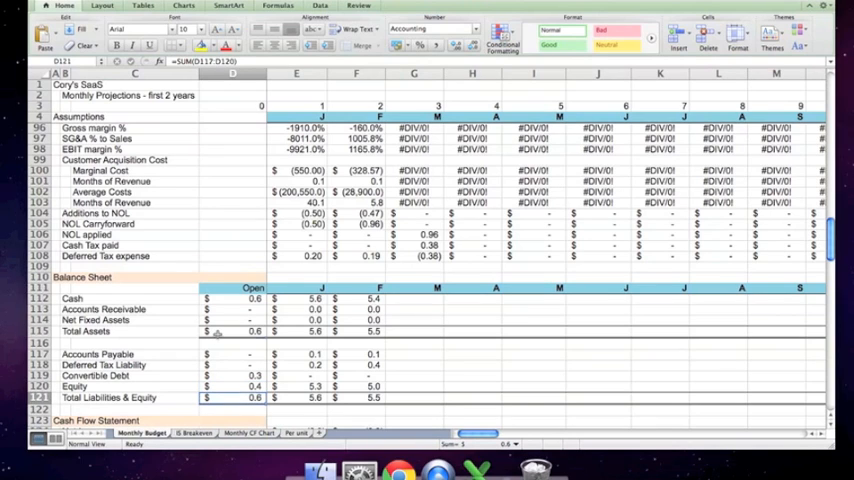
{"action": "left_click", "coordinate": [232, 331]}
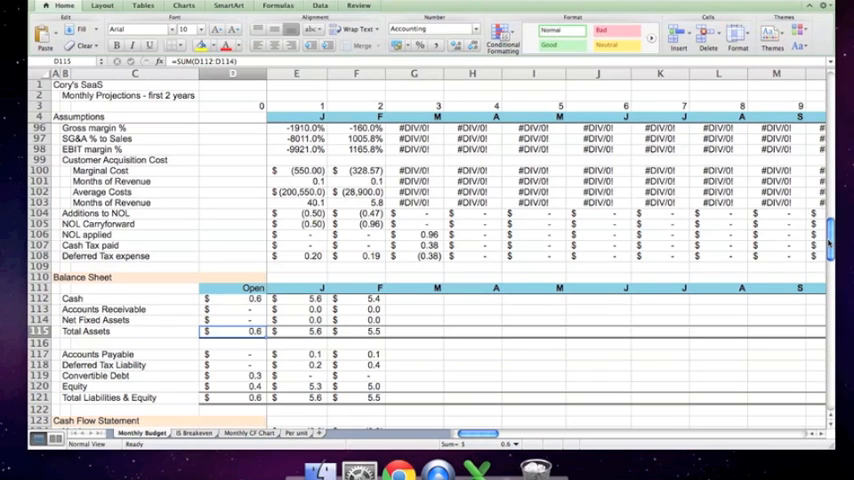
Inspect the month 1 Cash and Accounts Receivable formulas and their references
{"action": "scroll", "scroll_direction": "down", "scroll_amount": 3}
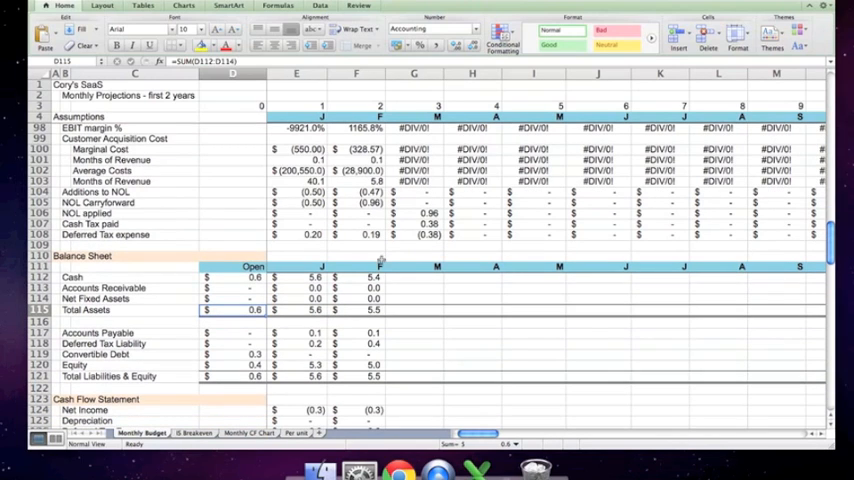
{"action": "left_click", "coordinate": [296, 277]}
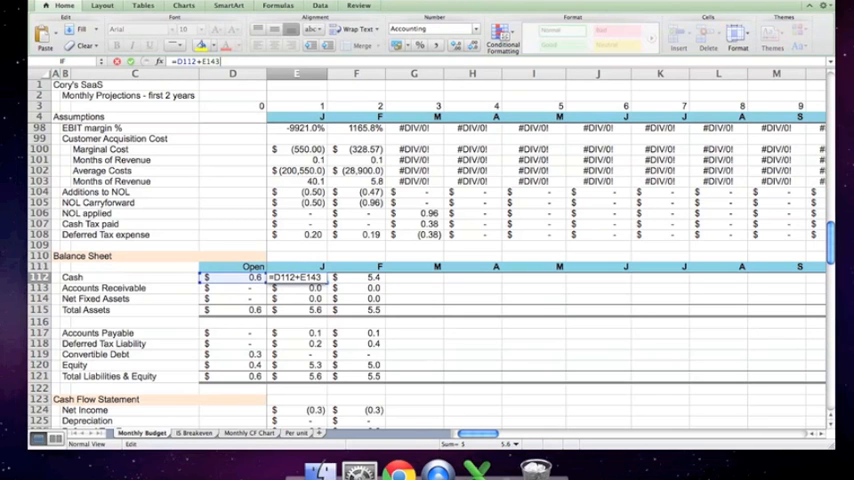
{"action": "scroll", "scroll_direction": "down", "scroll_amount": 3}
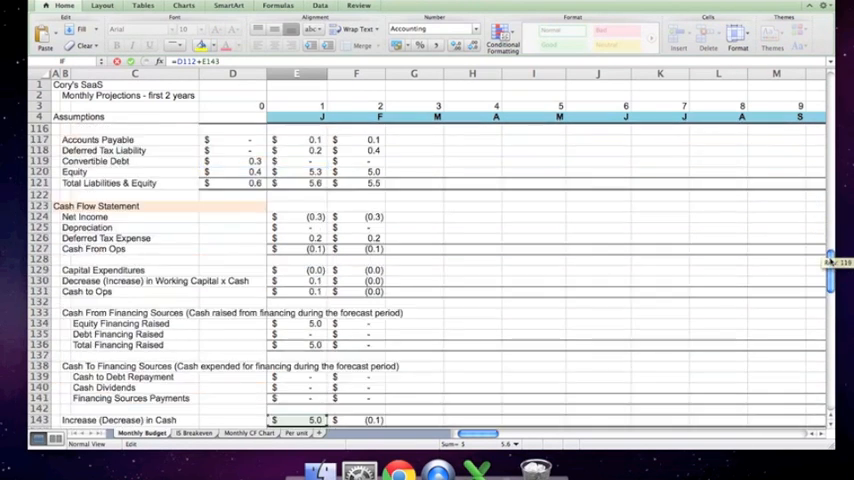
{"action": "scroll", "scroll_direction": "down", "scroll_amount": 3}
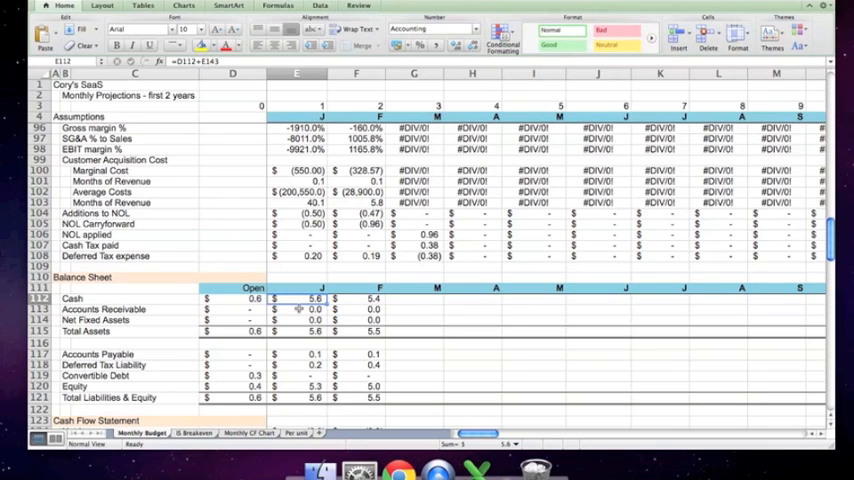
{"action": "left_click", "coordinate": [297, 308]}
{"action": "type", "text": "=IF($E$28=2,SUM(D71:E71),IF(E29=1,E71,\"FALSE\"))"}
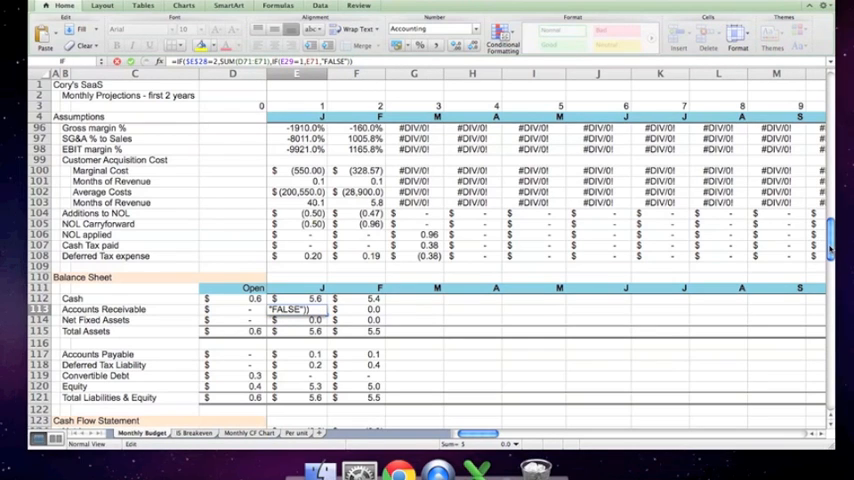
{"action": "scroll", "scroll_direction": "up", "scroll_amount": 3}
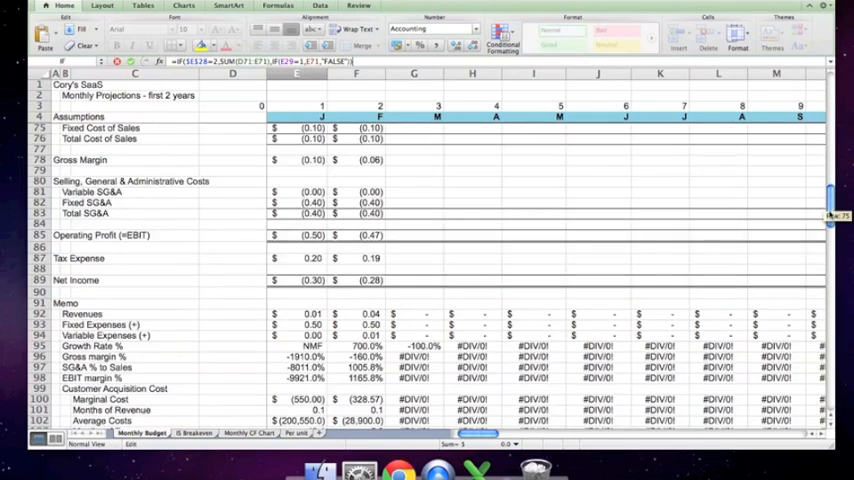
{"action": "scroll", "scroll_direction": "down", "scroll_amount": 3}
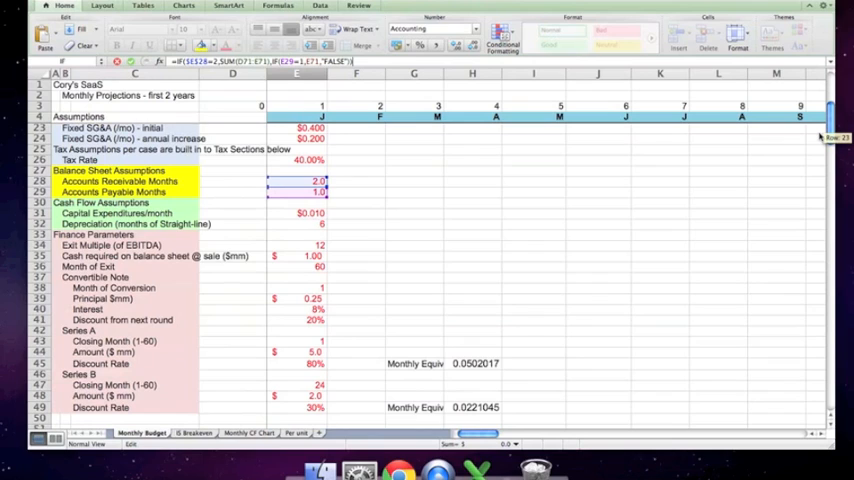
Inspect month 1 Net Fixed Assets, Accounts Payable and Deferred Tax Liability formulas
{"action": "scroll", "scroll_direction": "down", "scroll_amount": 3}
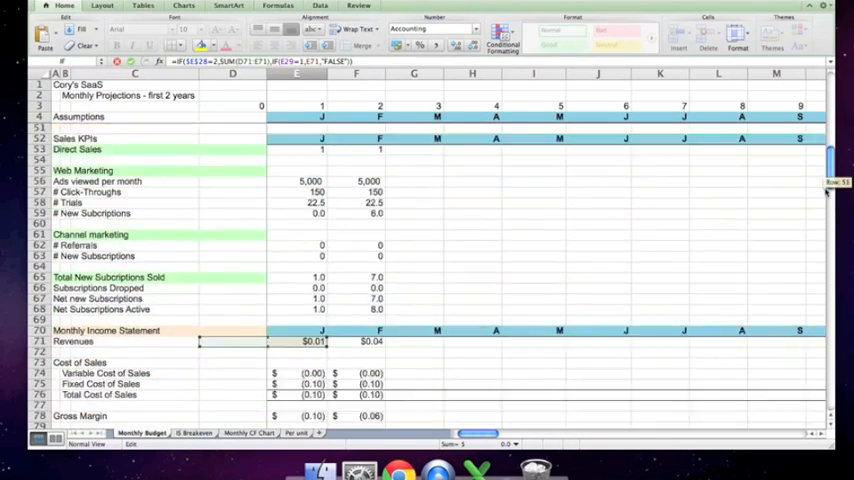
{"action": "scroll", "scroll_direction": "down", "scroll_amount": 3}
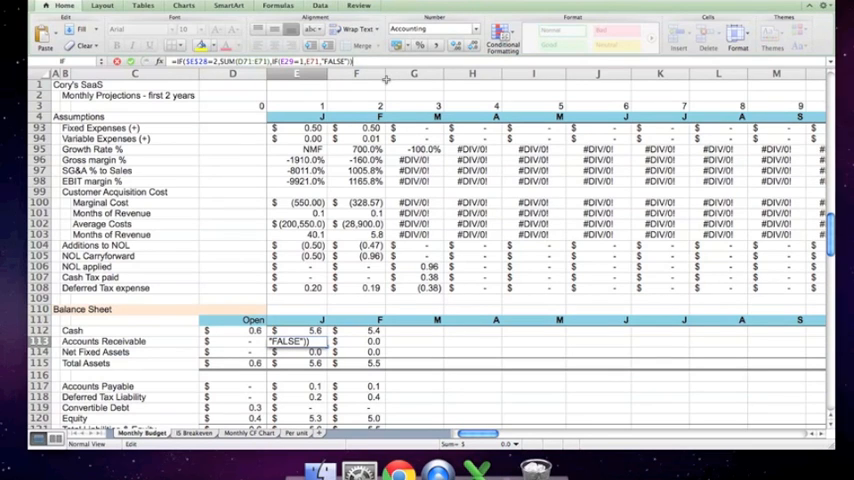
{"action": "left_click", "coordinate": [297, 341]}
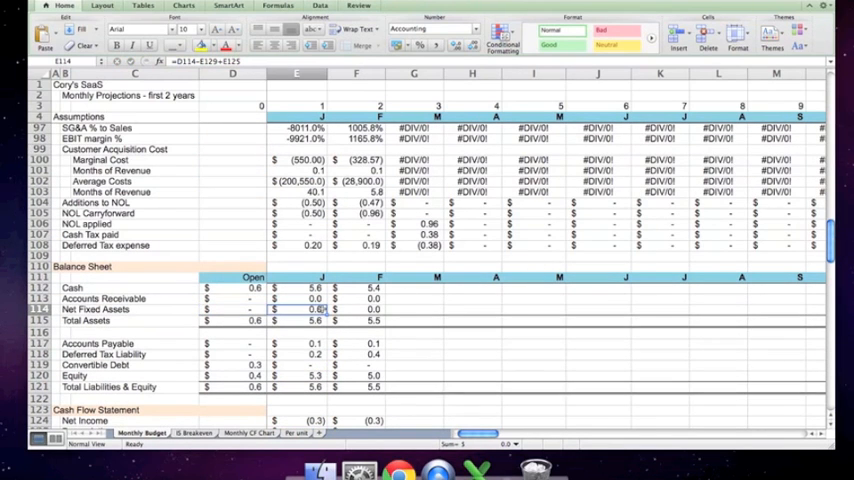
{"action": "left_click", "coordinate": [296, 343]}
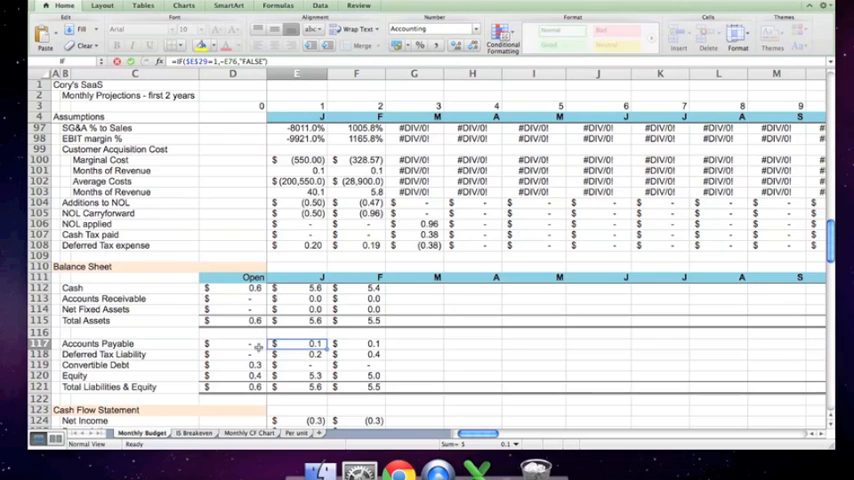
{"action": "left_click", "coordinate": [296, 354]}
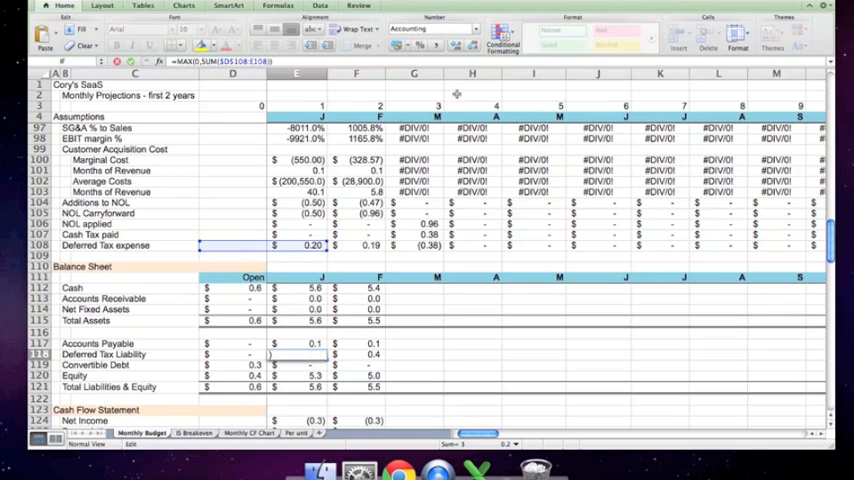
Trace the month 1 Convertible Debt formula back to the opening balance
{"action": "scroll", "scroll_direction": "down", "scroll_amount": 3}
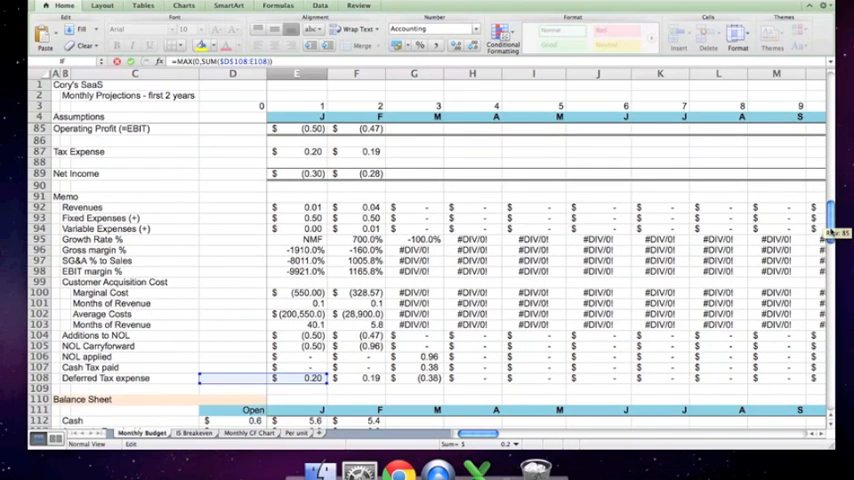
{"action": "scroll", "scroll_direction": "down", "scroll_amount": 3}
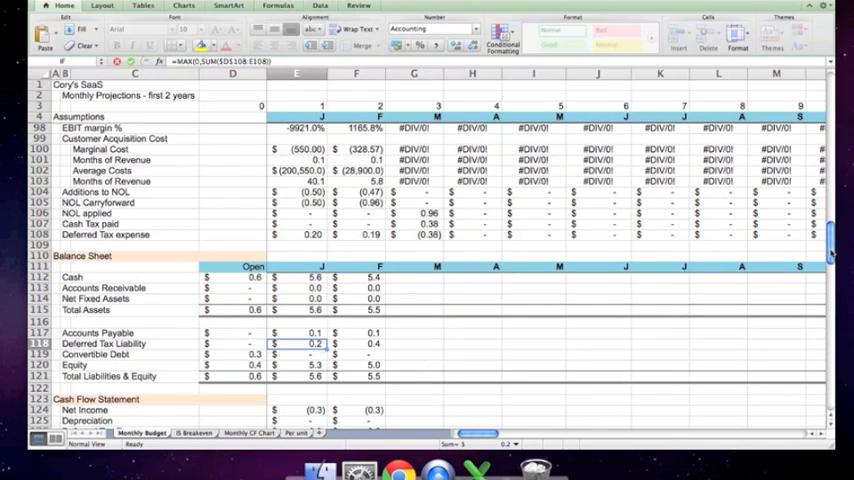
{"action": "left_click", "coordinate": [297, 354]}
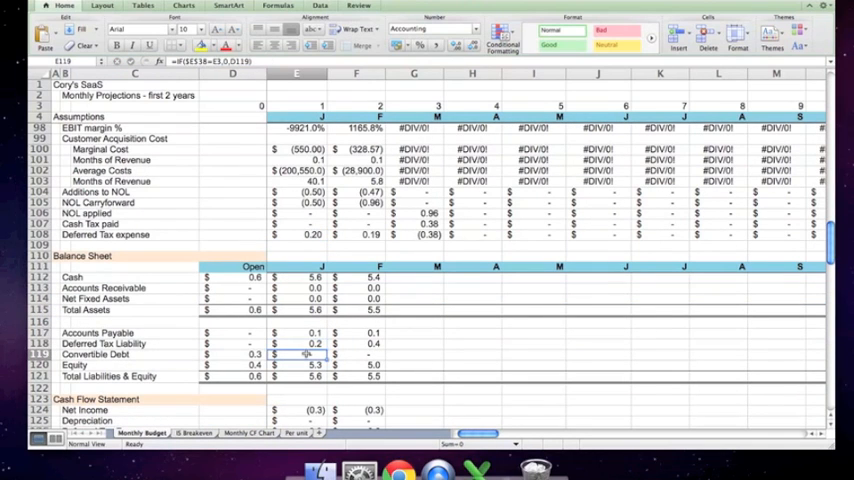
{"action": "left_click", "coordinate": [232, 354]}
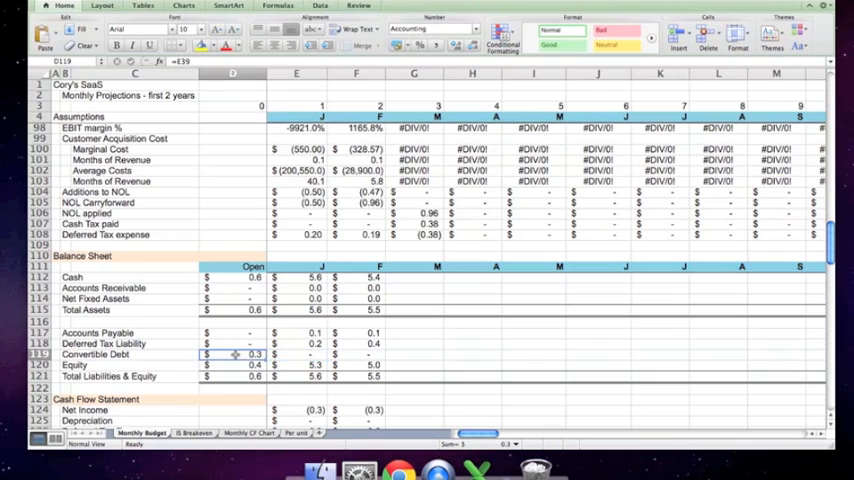
{"action": "left_click", "coordinate": [296, 354]}
{"action": "type", "text": "=IF($E$3=E3,0,D119)"}
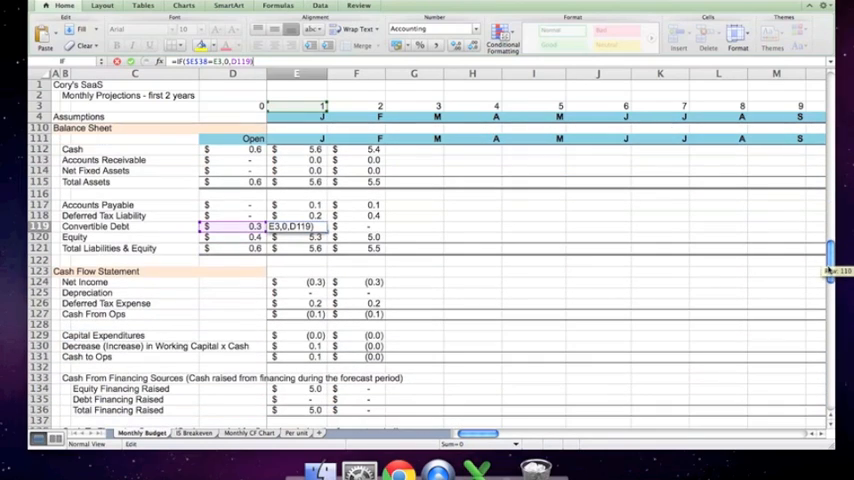
{"action": "scroll", "scroll_direction": "down", "scroll_amount": 3}
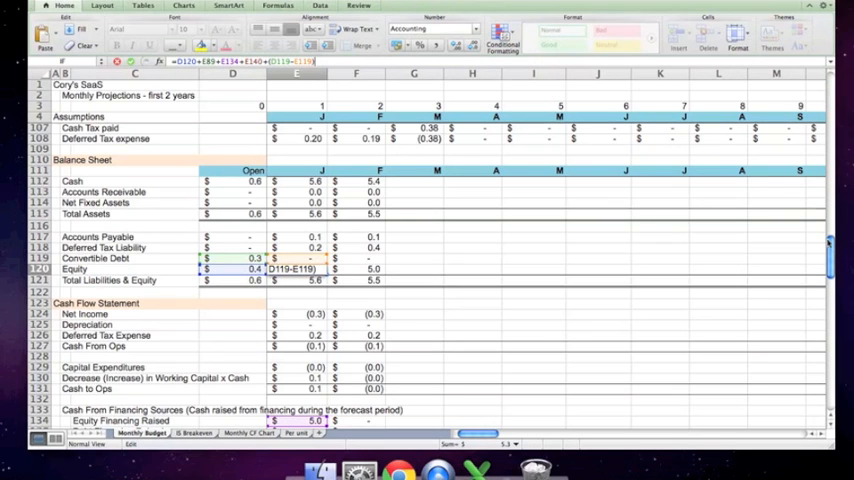
{"action": "scroll", "scroll_direction": "down", "scroll_amount": 3}
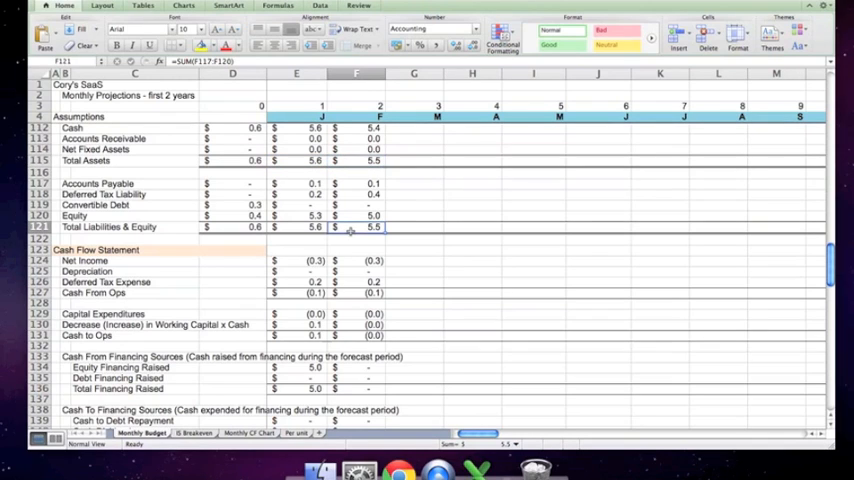
Check month 1 Net Income's source and enter 0 for Depreciation
{"action": "left_click", "coordinate": [297, 260]}
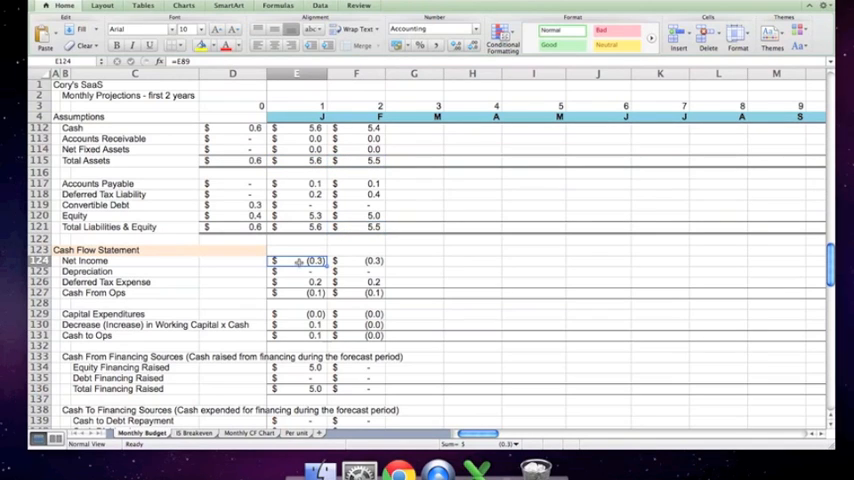
{"action": "left_click", "coordinate": [297, 271]}
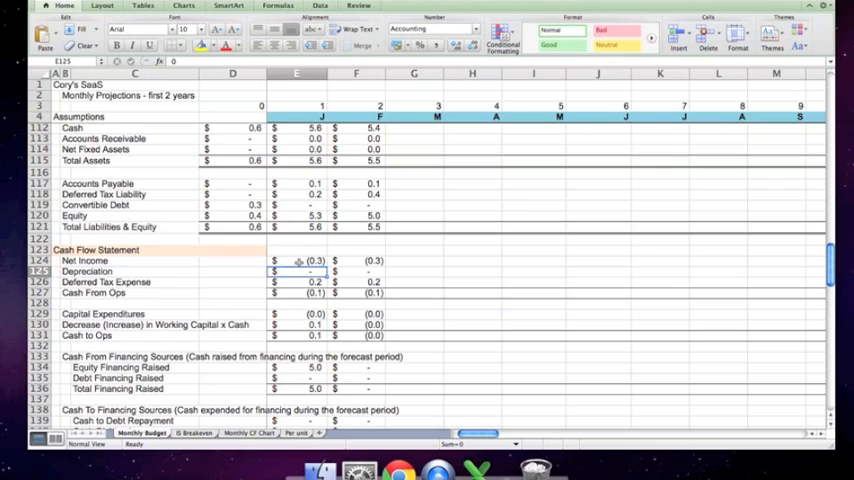
{"action": "left_click", "coordinate": [297, 260]}
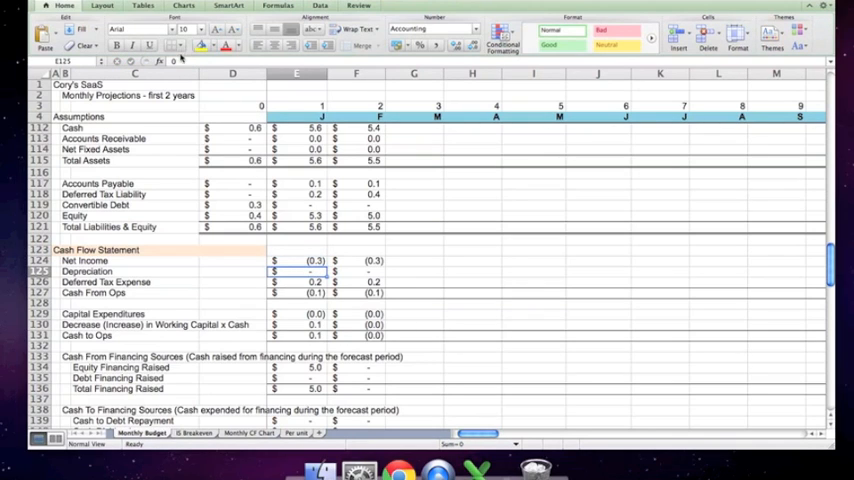
{"action": "type", "text": "08"}
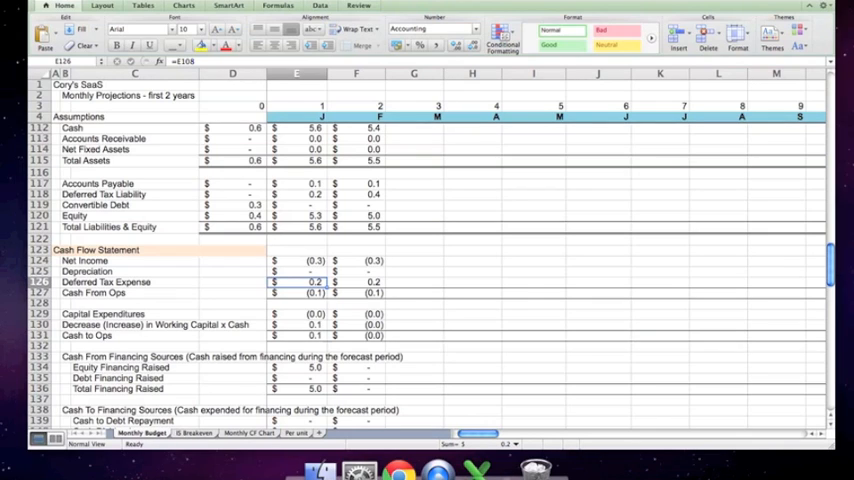
Trace month 1 Deferred Tax Expense back to its source row
{"action": "double_click", "coordinate": [296, 281]}
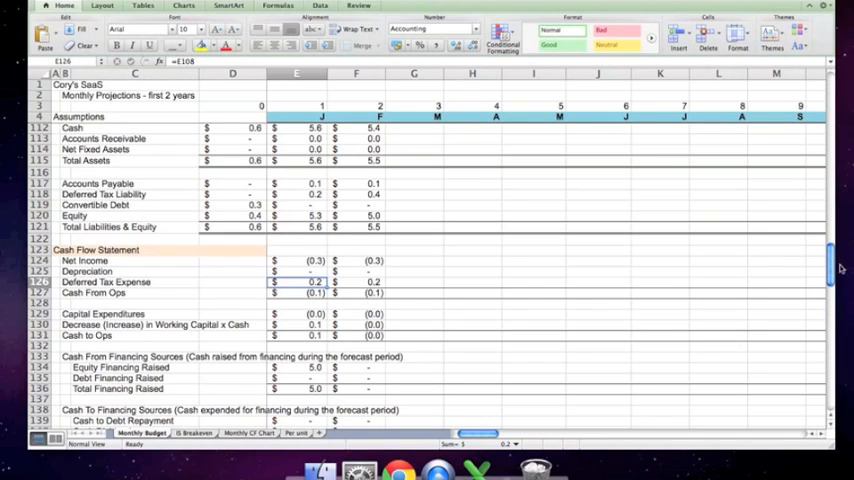
{"action": "double_click", "coordinate": [297, 281]}
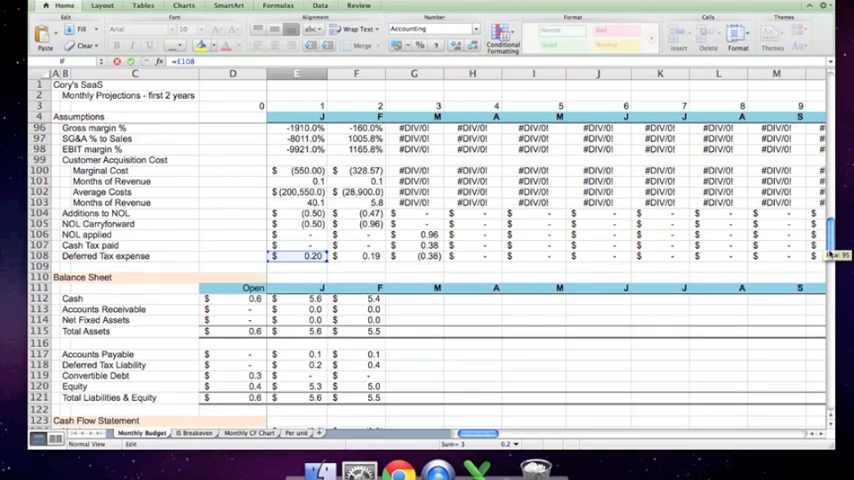
{"action": "scroll", "scroll_direction": "down", "scroll_amount": 3}
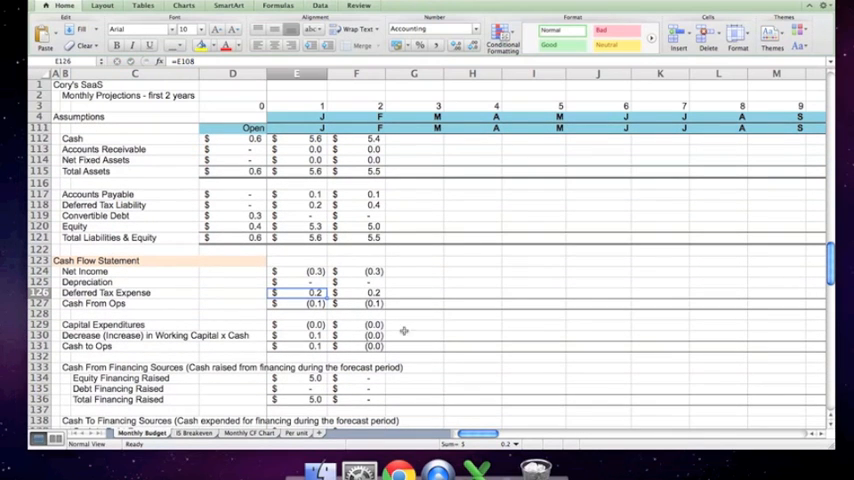
Inspect month 1 Capital Expenditures, Cash to Ops and Equity Financing Raised (5.0)
{"action": "left_click", "coordinate": [297, 303]}
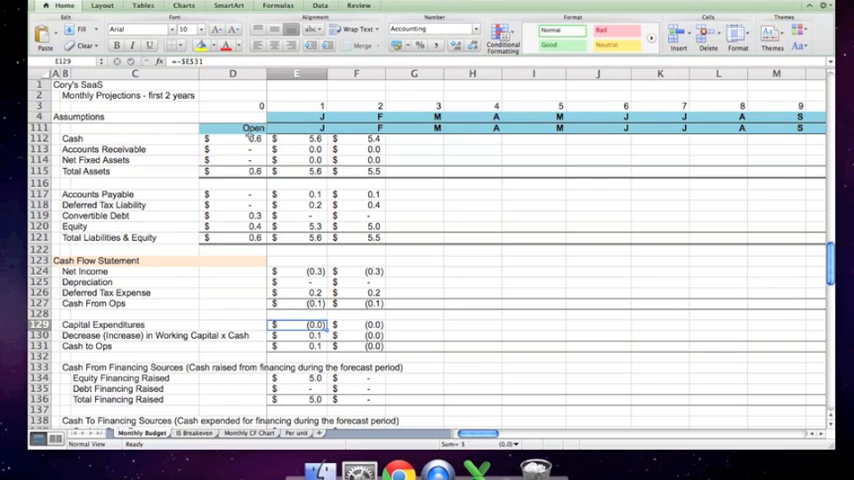
{"action": "mouse_move", "coordinate": [293, 334]}
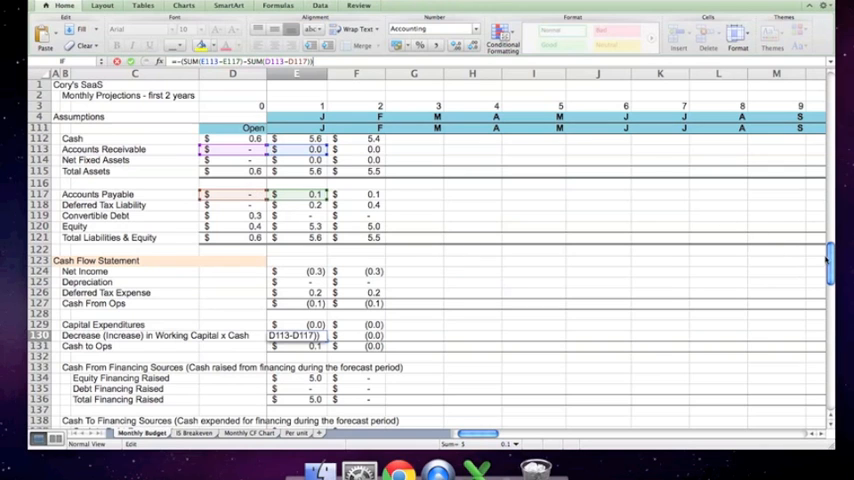
{"action": "scroll", "scroll_direction": "down", "scroll_amount": 3}
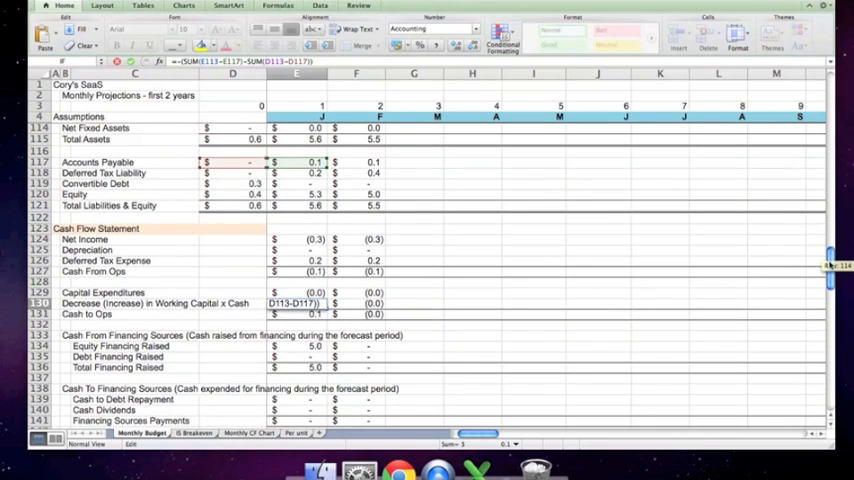
{"action": "scroll", "scroll_direction": "down", "scroll_amount": 3}
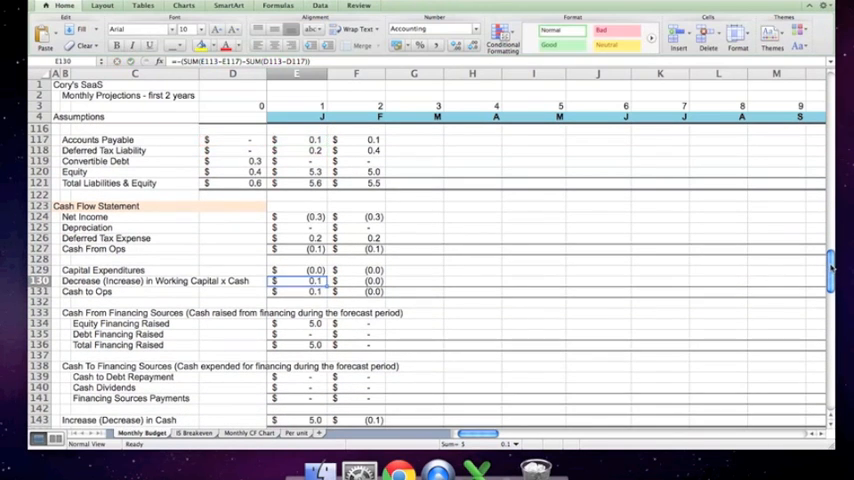
{"action": "left_click", "coordinate": [297, 291]}
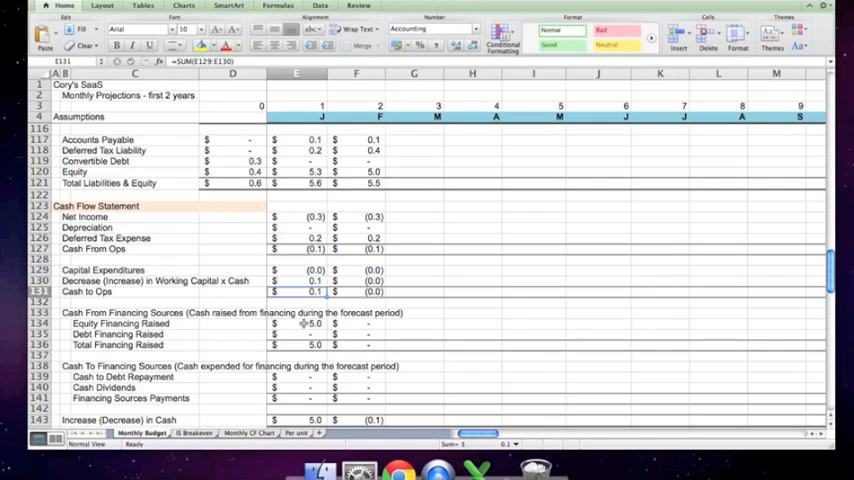
{"action": "left_click", "coordinate": [296, 323]}
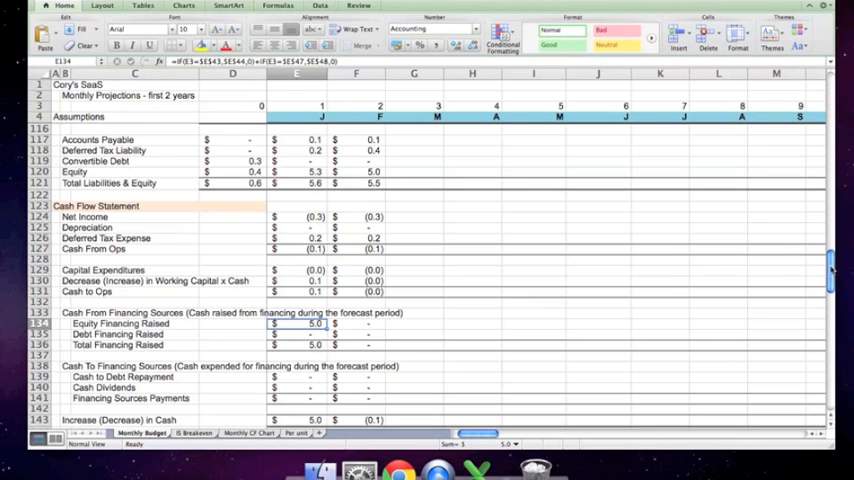
{"action": "scroll", "scroll_direction": "down", "scroll_amount": 3}
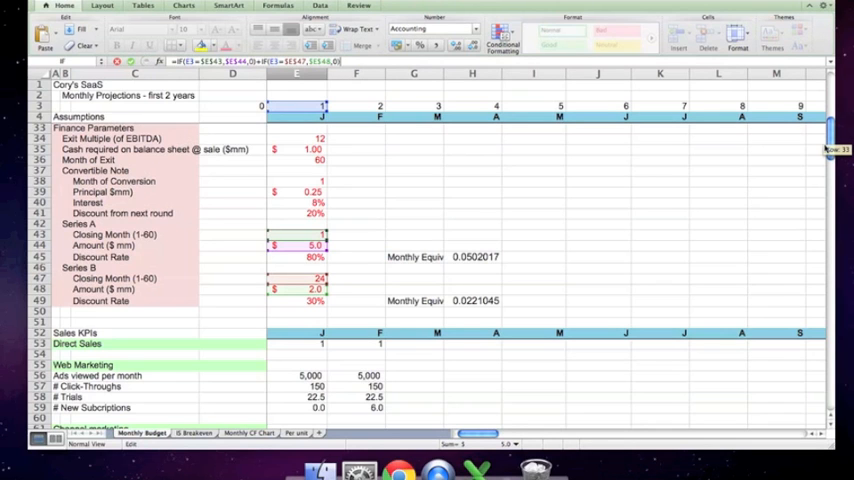
{"action": "scroll", "scroll_direction": "down", "scroll_amount": 3}
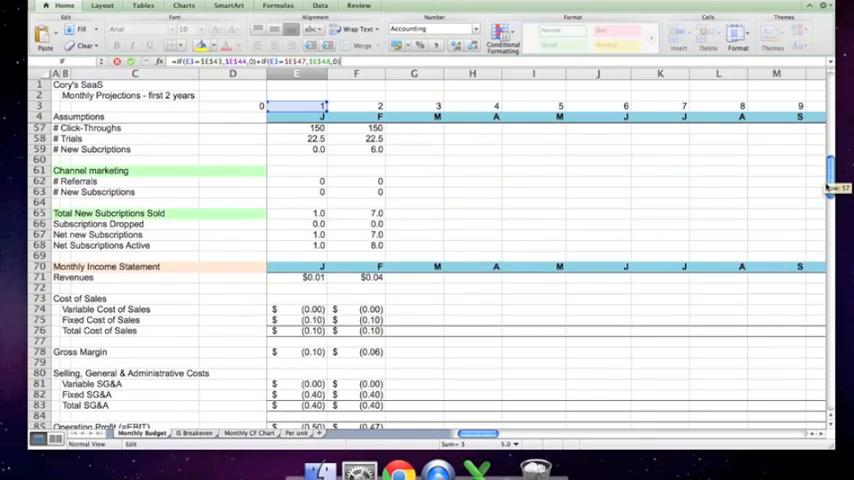
{"action": "scroll", "scroll_direction": "down", "scroll_amount": 3}
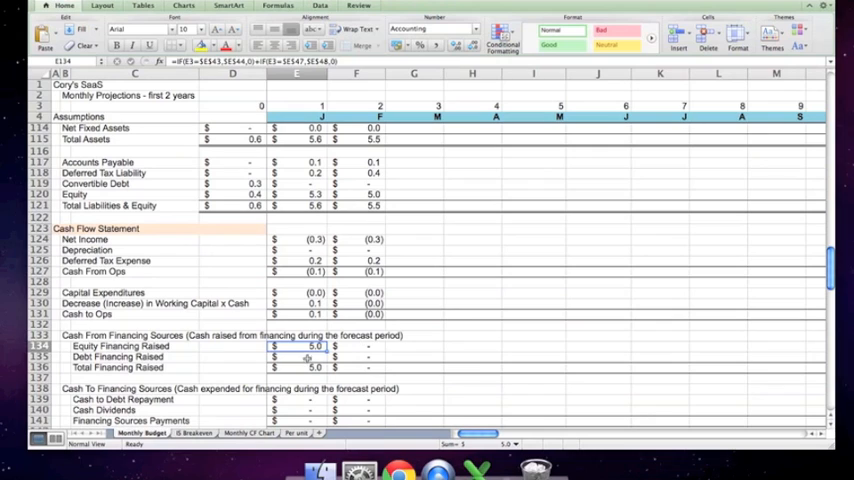
{"action": "left_click", "coordinate": [297, 356]}
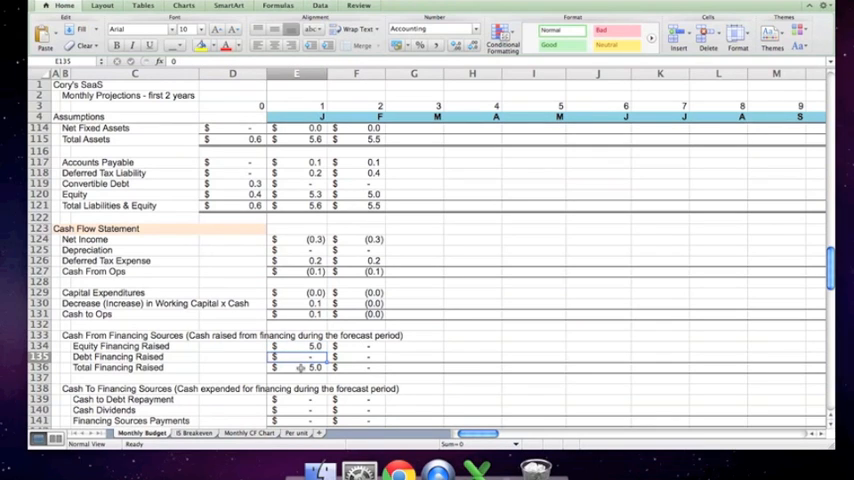
{"action": "left_click", "coordinate": [297, 367]}
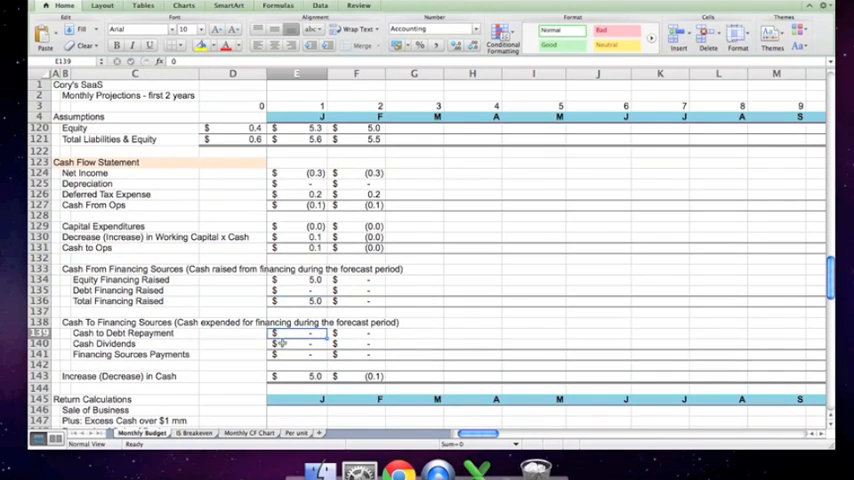
{"action": "left_click", "coordinate": [296, 343]}
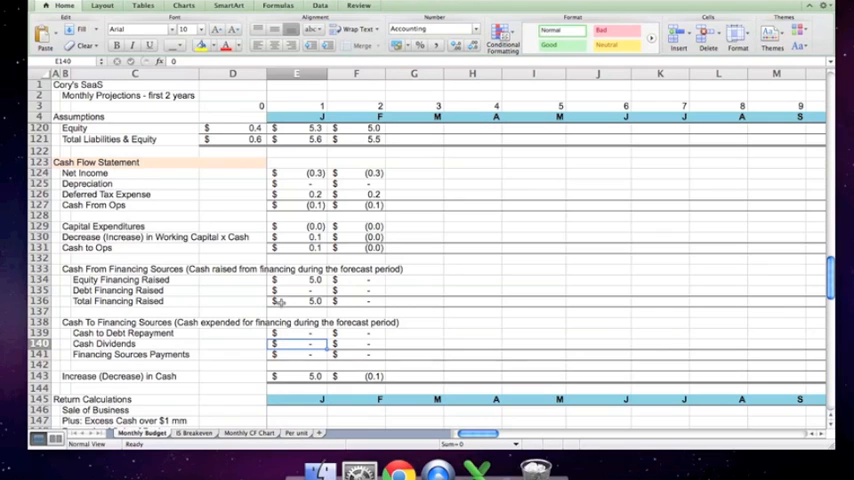
{"action": "left_click", "coordinate": [296, 354]}
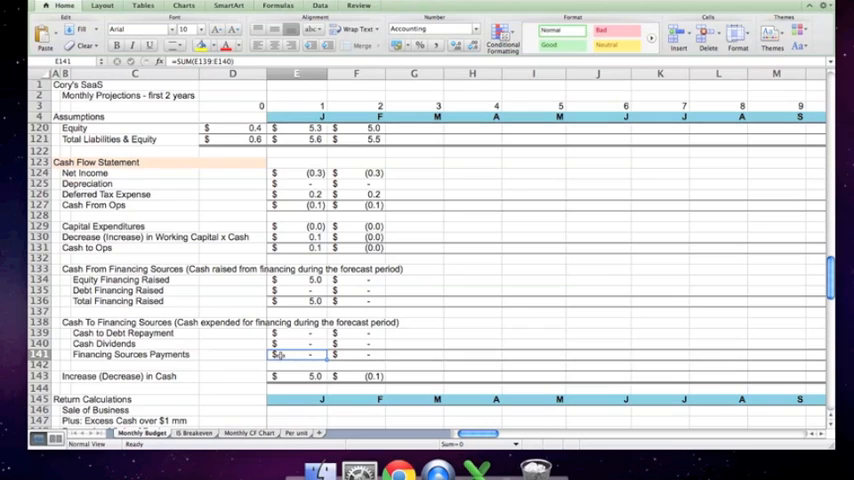
{"action": "left_click", "coordinate": [297, 375]}
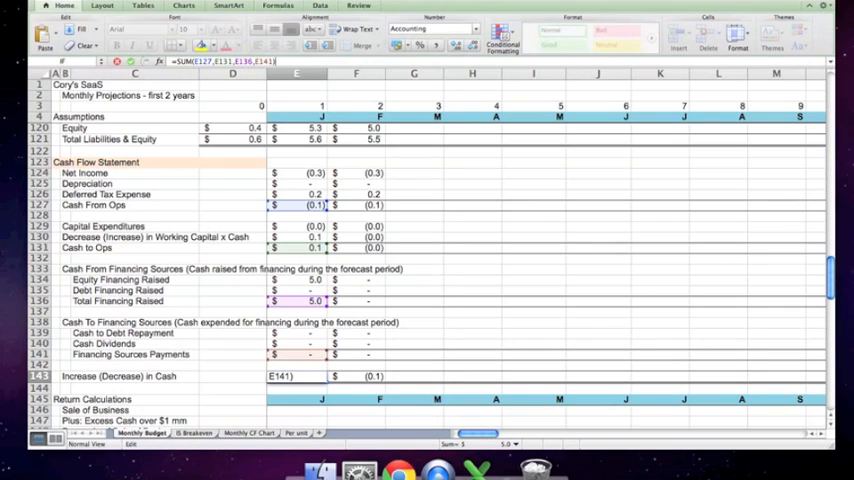
{"action": "mouse_move", "coordinate": [338, 90]}
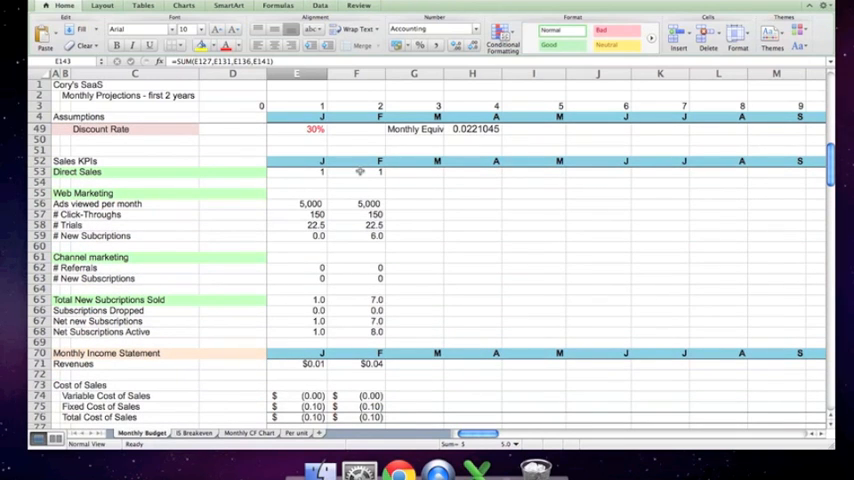
Select February's Sales KPI cells F53:F68 and extend the view right across later months
{"action": "left_click", "coordinate": [357, 172]}
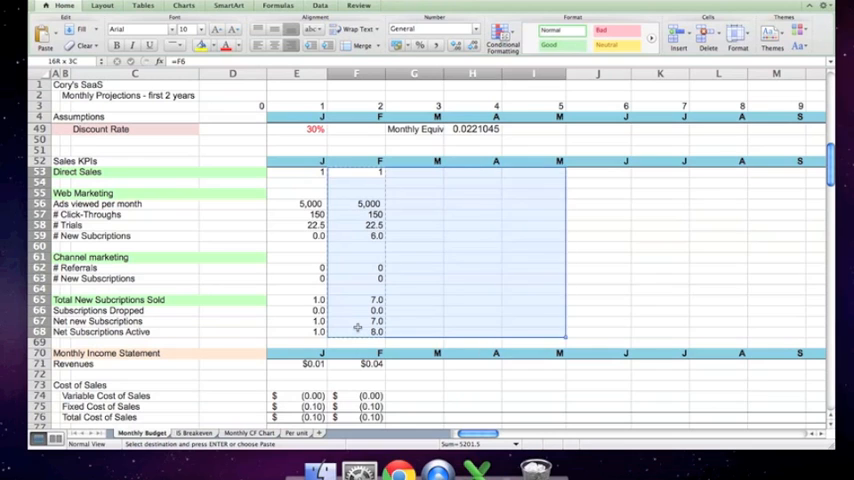
{"action": "scroll", "scroll_direction": "right", "scroll_amount": 3}
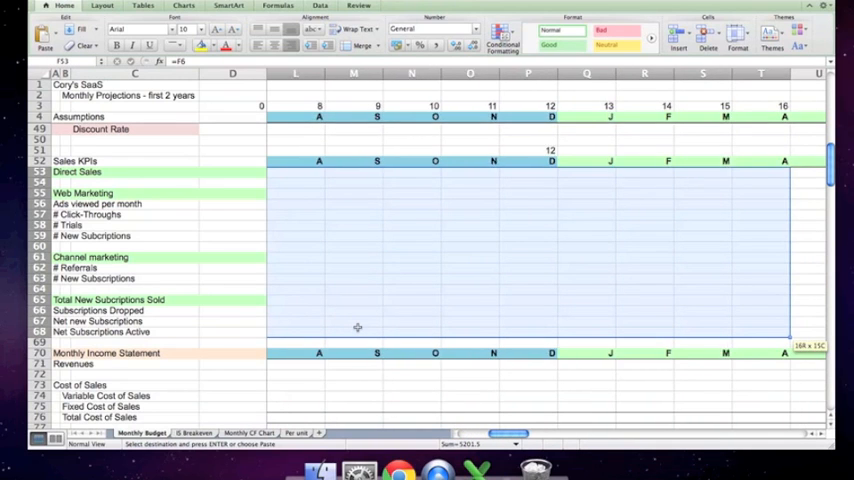
{"action": "scroll", "scroll_direction": "right", "scroll_amount": 3}
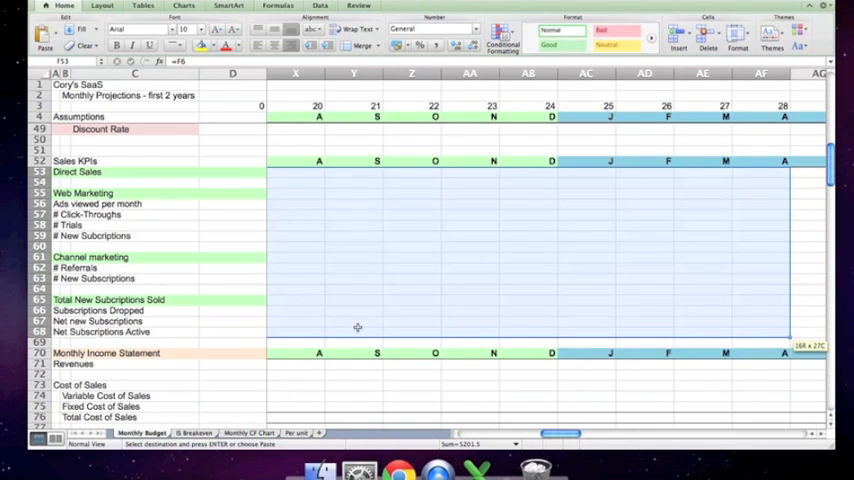
{"action": "scroll", "scroll_direction": "right", "scroll_amount": 3}
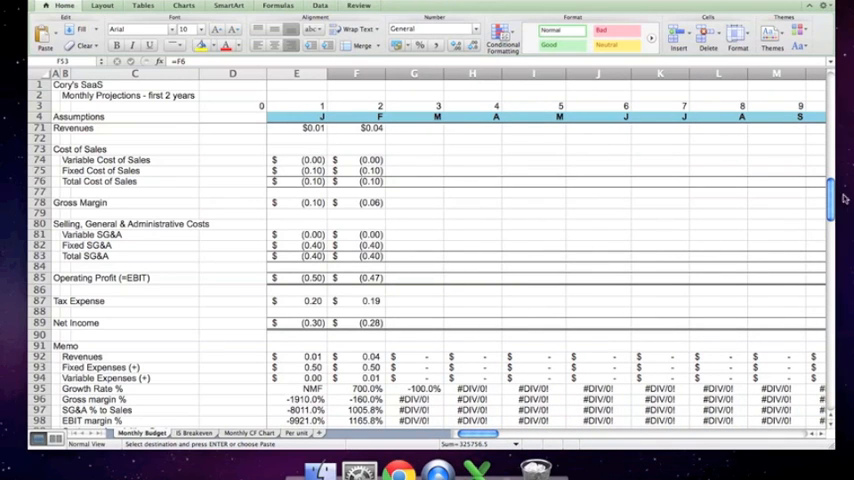
Check a copied-forward later month's cash flow formula, such as J108
{"action": "scroll", "scroll_direction": "down", "scroll_amount": 3}
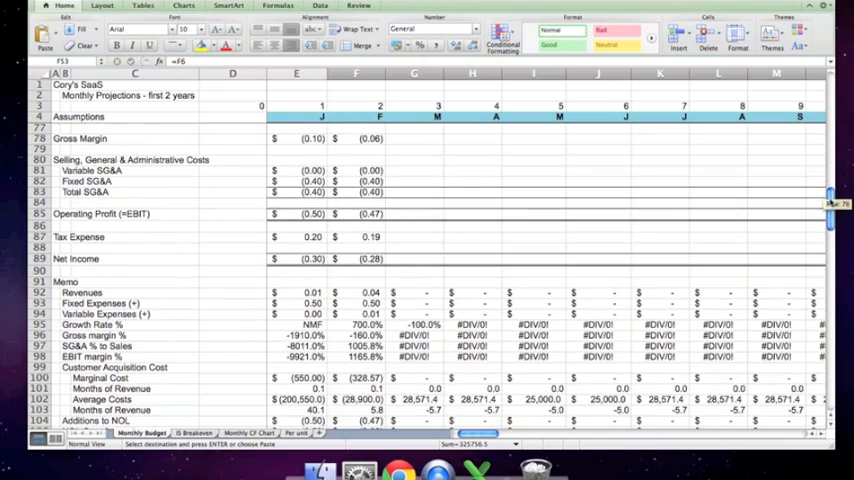
{"action": "scroll", "scroll_direction": "down", "scroll_amount": 3}
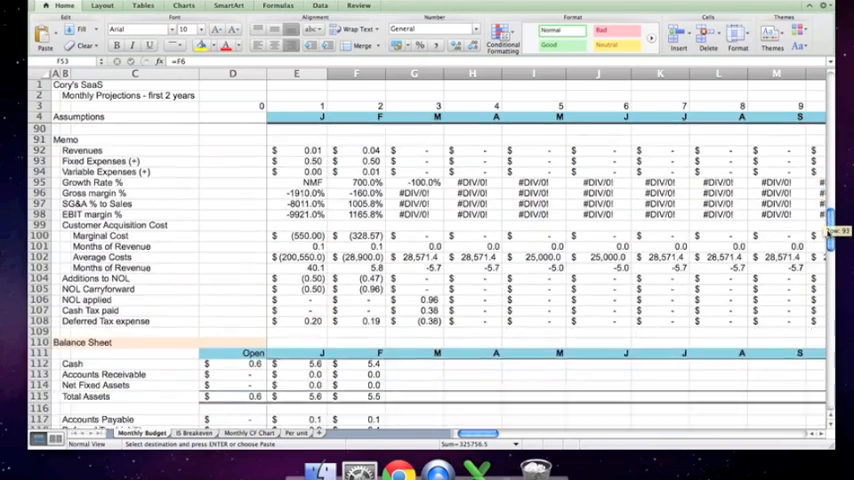
{"action": "scroll", "scroll_direction": "down", "scroll_amount": 3}
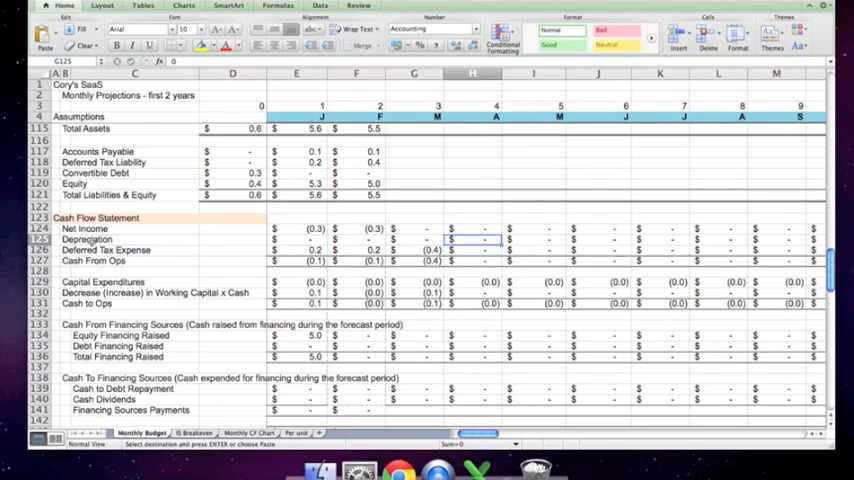
{"action": "left_click", "coordinate": [597, 239]}
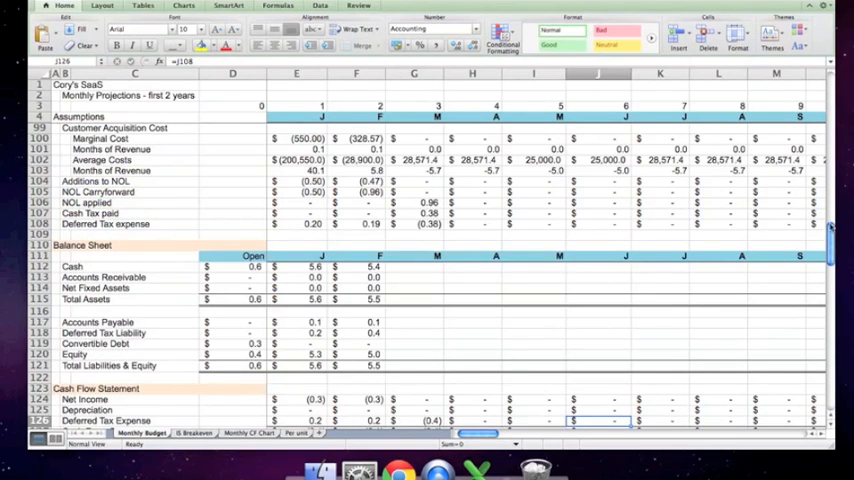
{"action": "scroll", "scroll_direction": "down", "scroll_amount": 3}
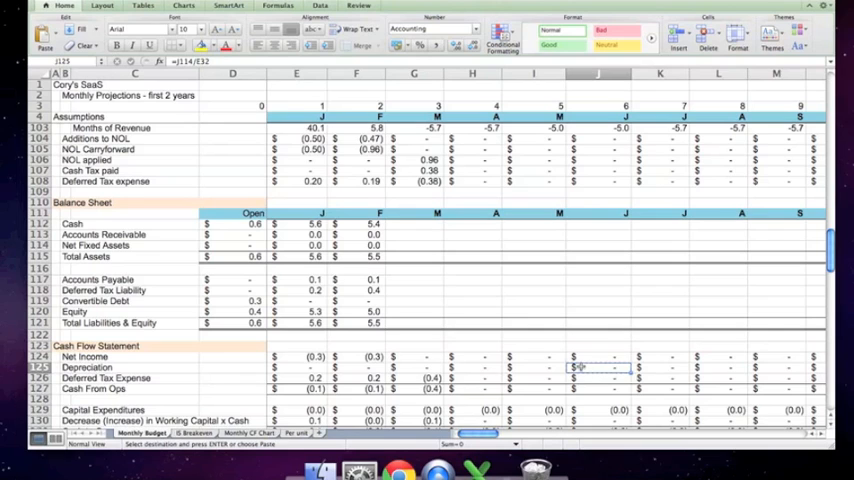
{"action": "scroll", "scroll_direction": "right", "scroll_amount": 3}
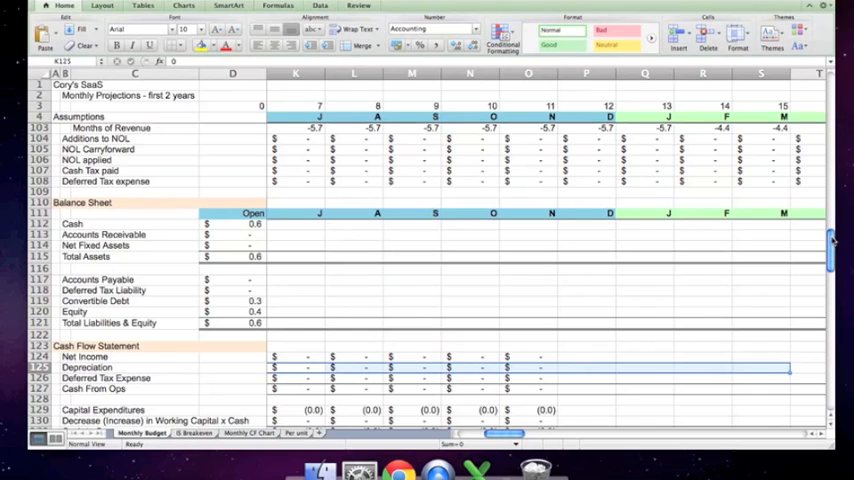
{"action": "scroll", "scroll_direction": "down", "scroll_amount": 3}
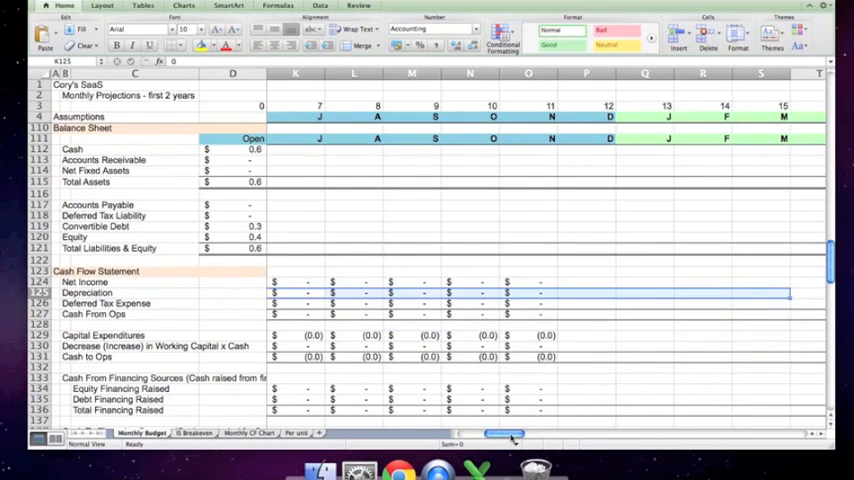
{"action": "scroll", "scroll_direction": "left", "scroll_amount": 3}
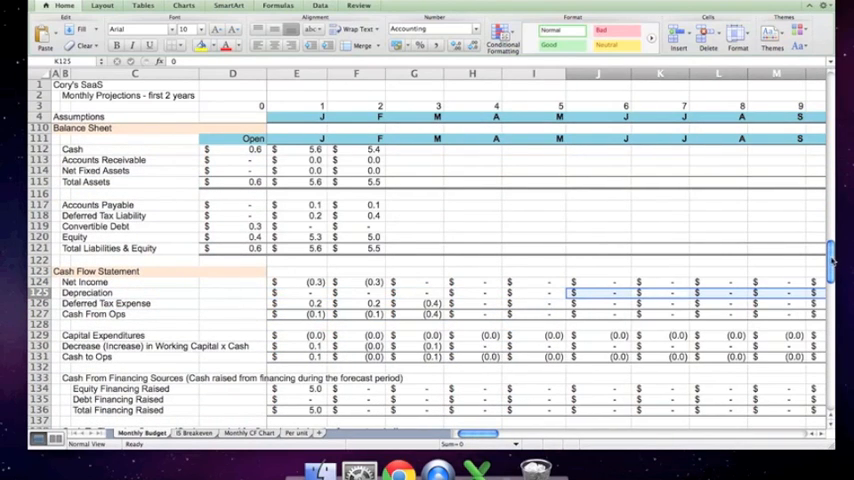
{"action": "scroll", "scroll_direction": "down", "scroll_amount": 3}
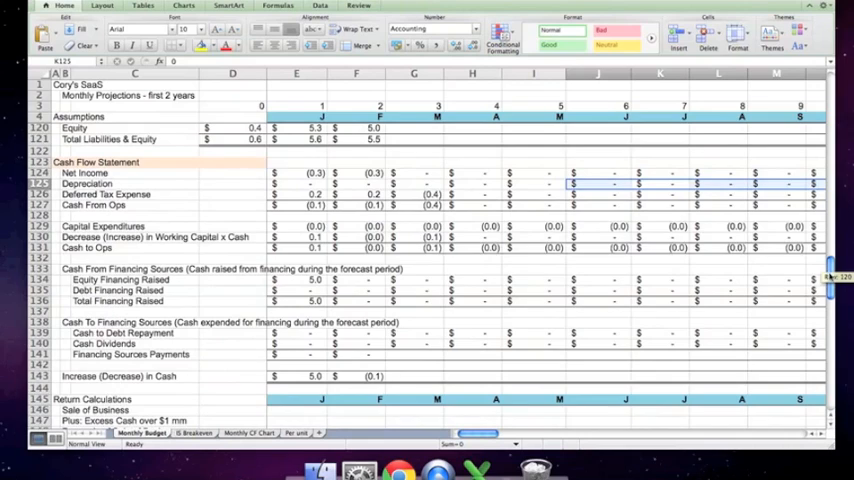
{"action": "scroll", "scroll_direction": "down", "scroll_amount": 3}
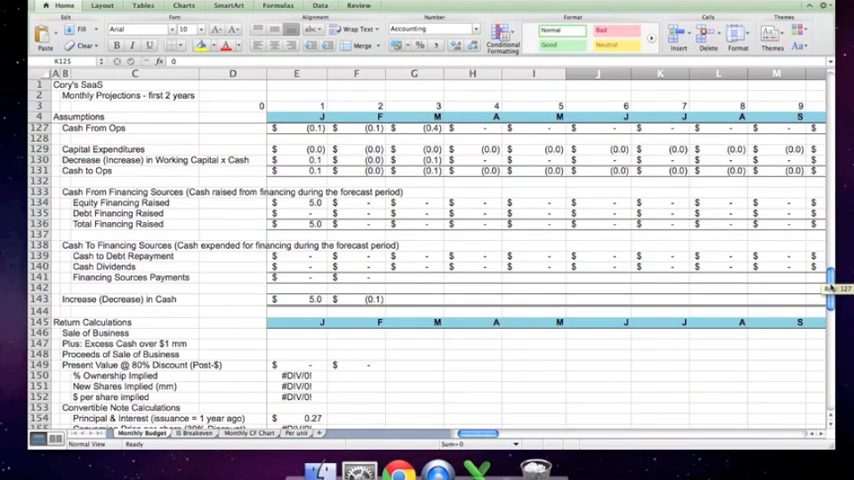
{"action": "scroll", "scroll_direction": "down", "scroll_amount": 3}
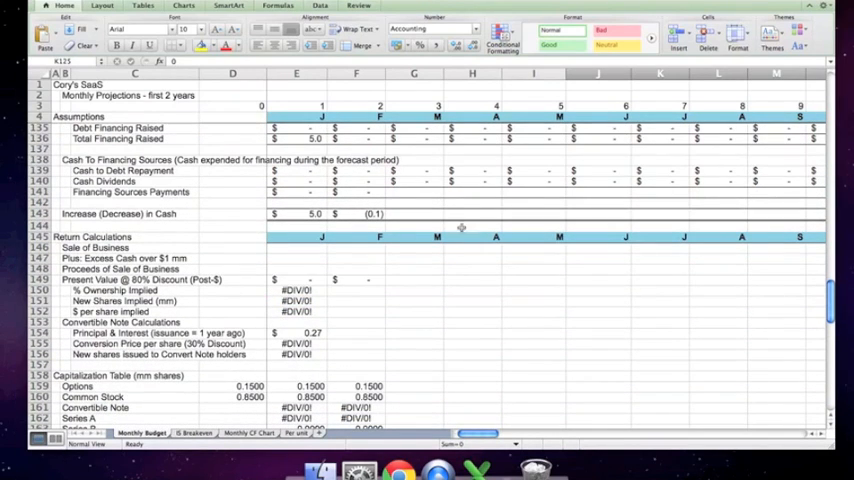
{"action": "mouse_move", "coordinate": [461, 228]}
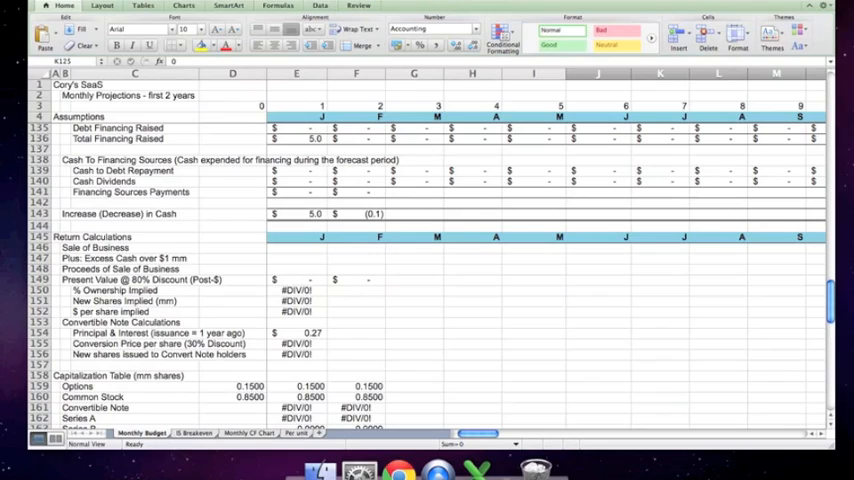